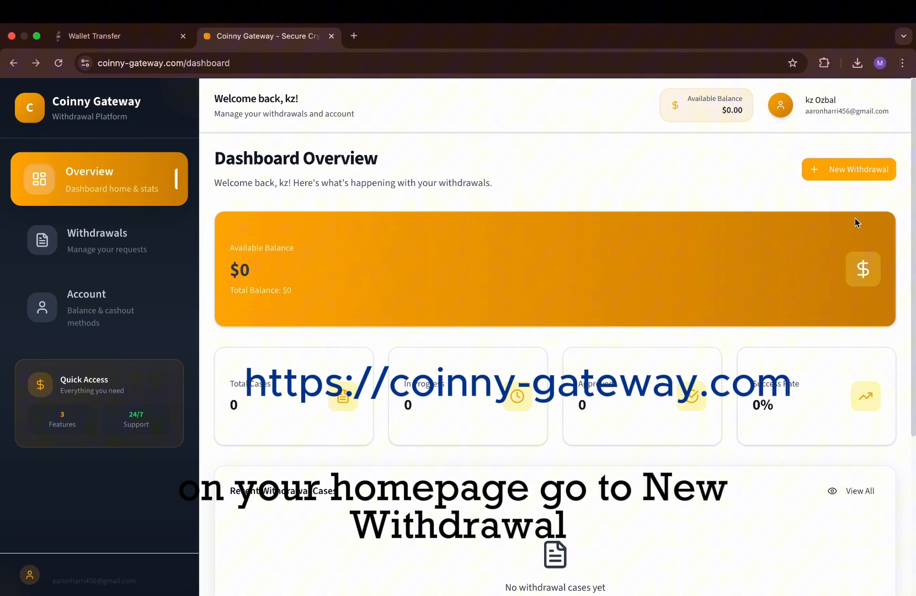
left_click(849, 170)
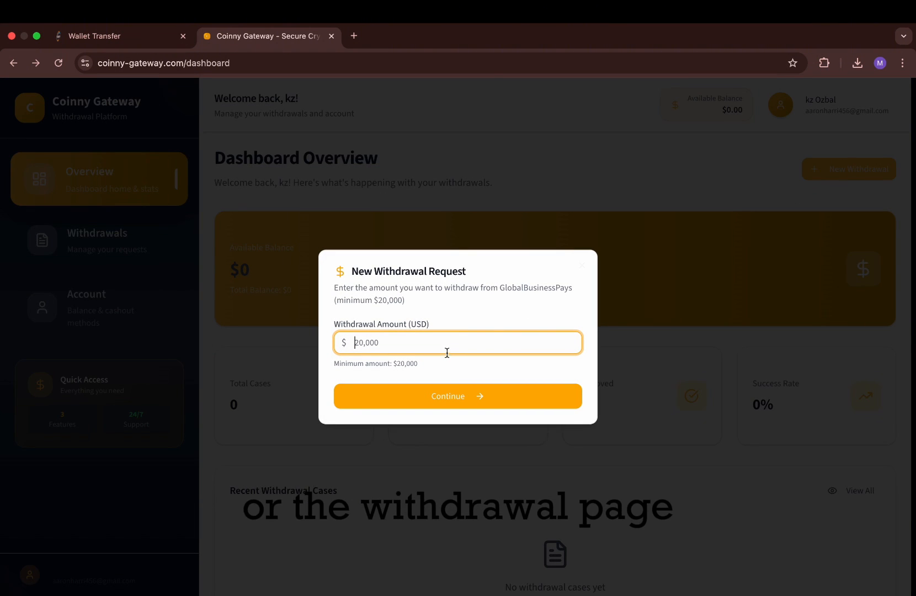
type("2")
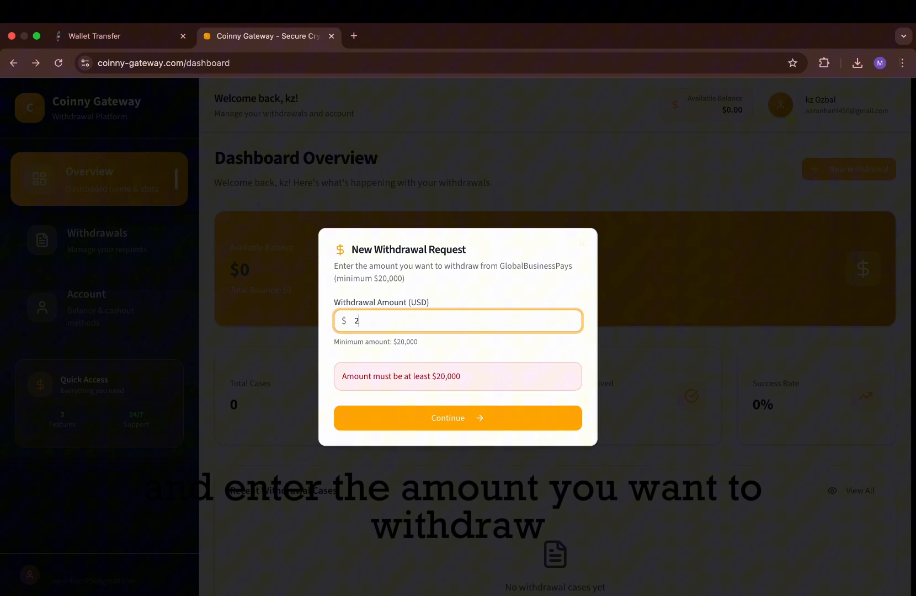
type("0,000")
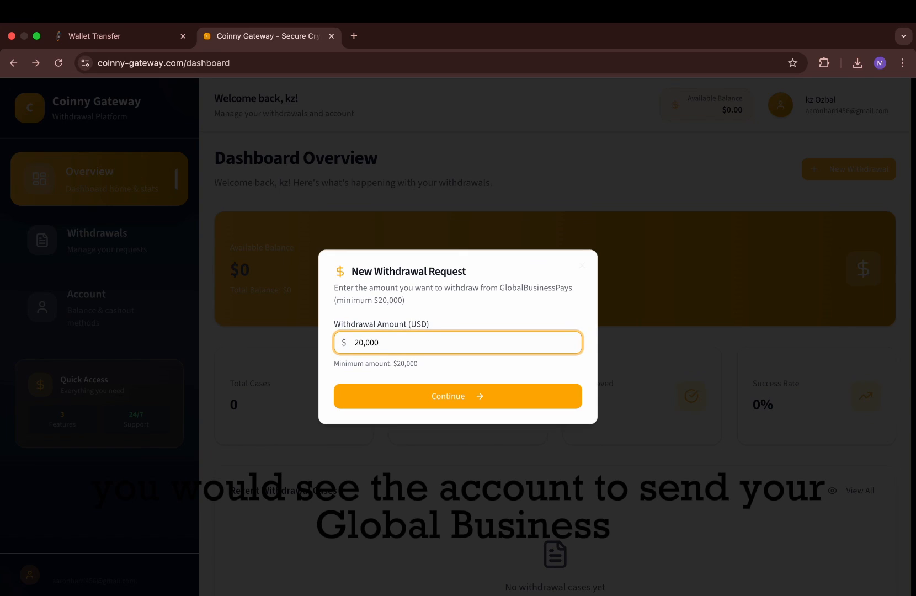
mouse_move(474, 403)
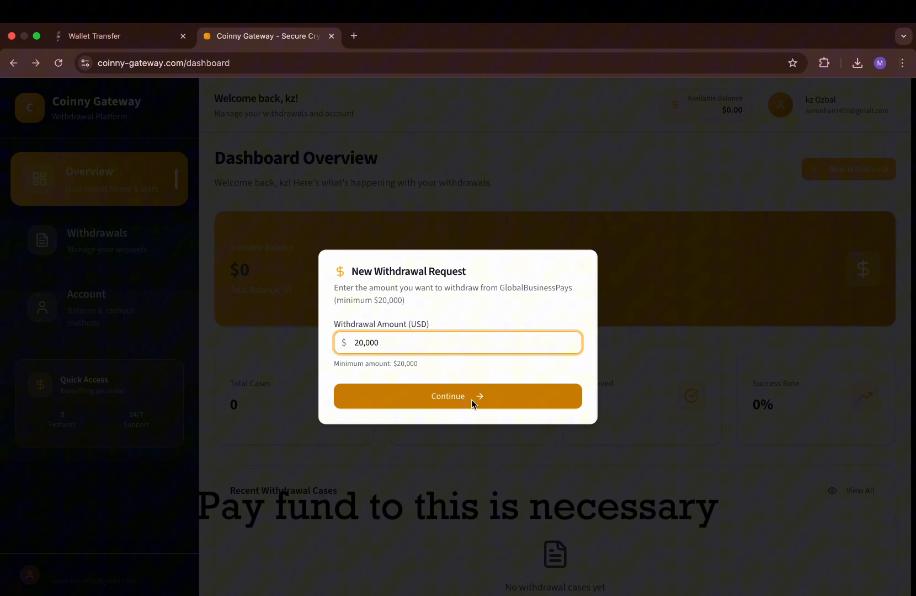
left_click(457, 395)
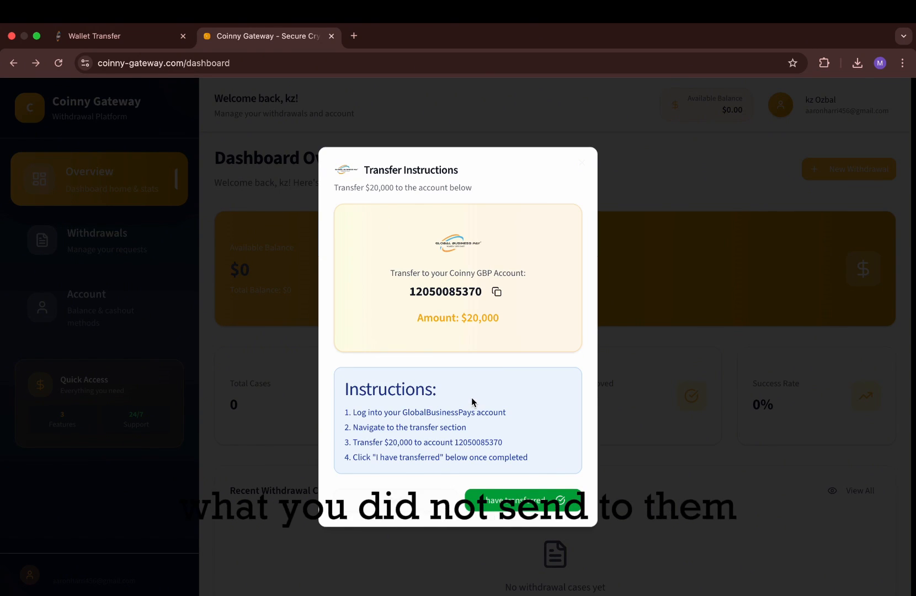
left_click(495, 292)
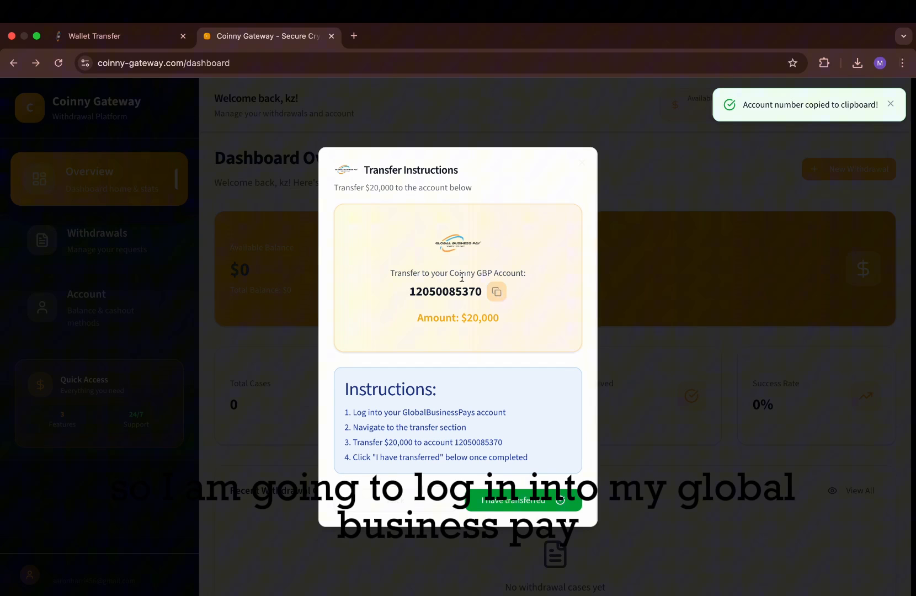
left_click(117, 35)
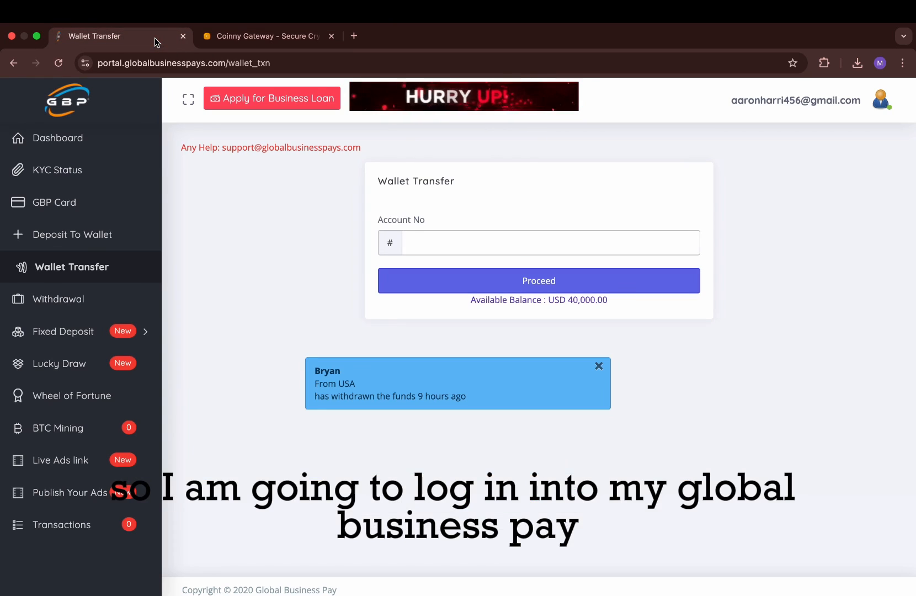
mouse_move(369, 265)
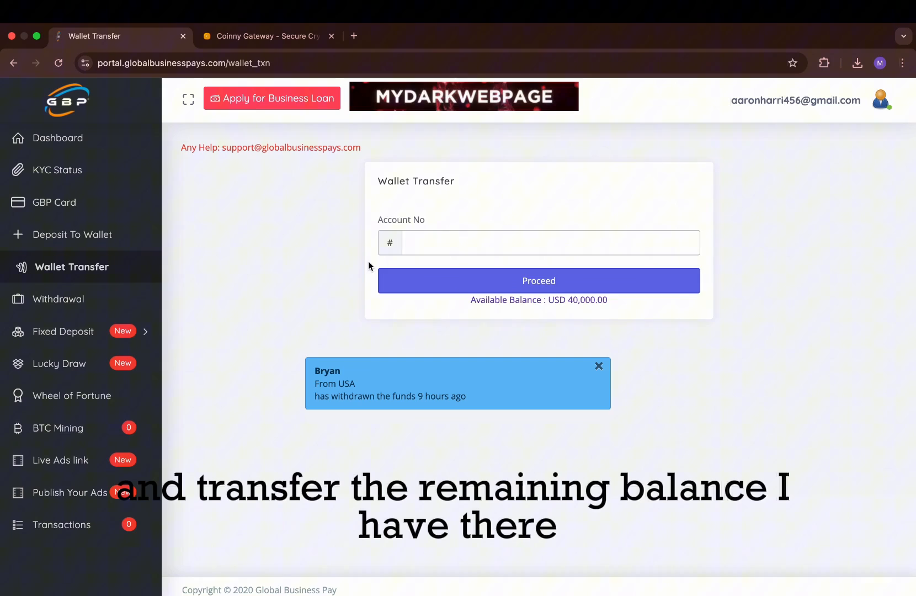
left_click(598, 365)
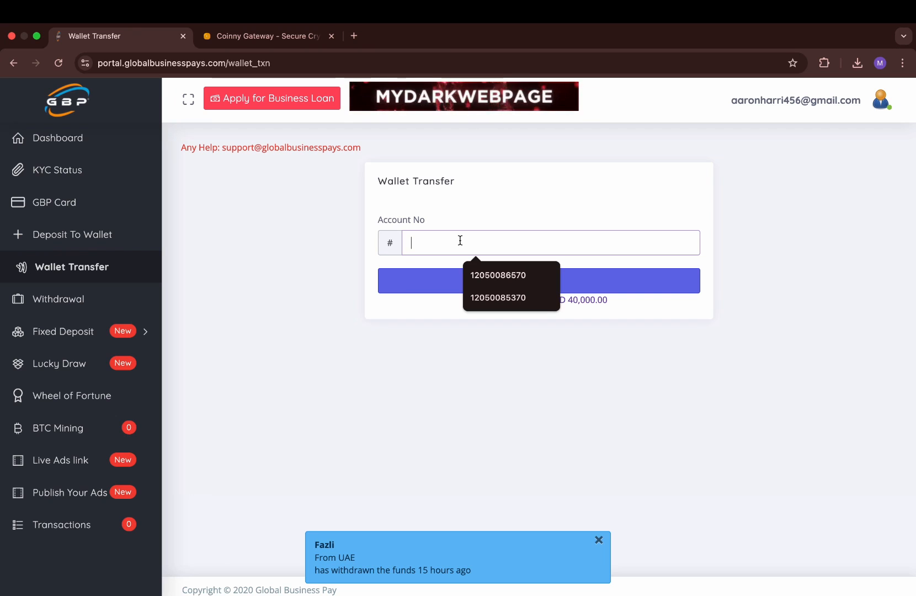
left_click(497, 298)
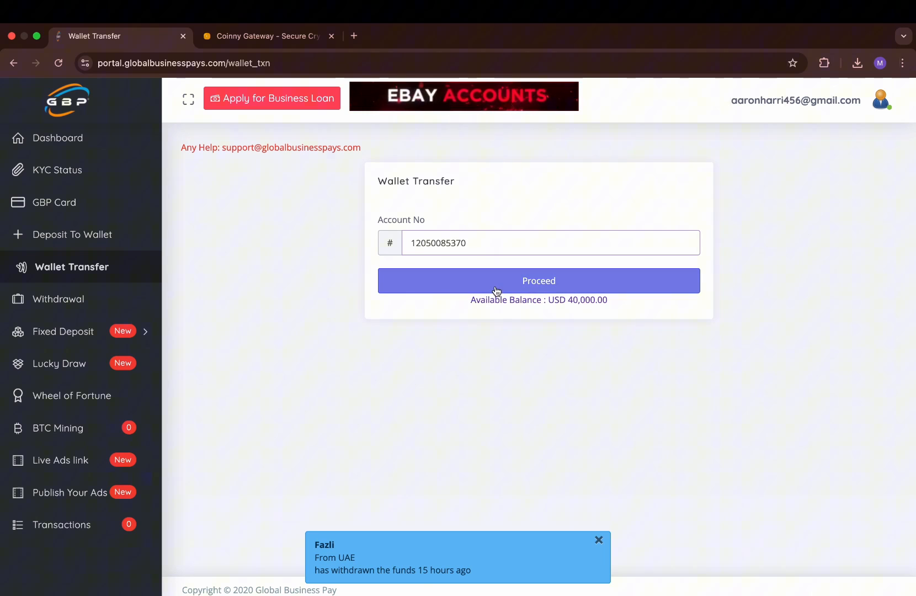
left_click(538, 281)
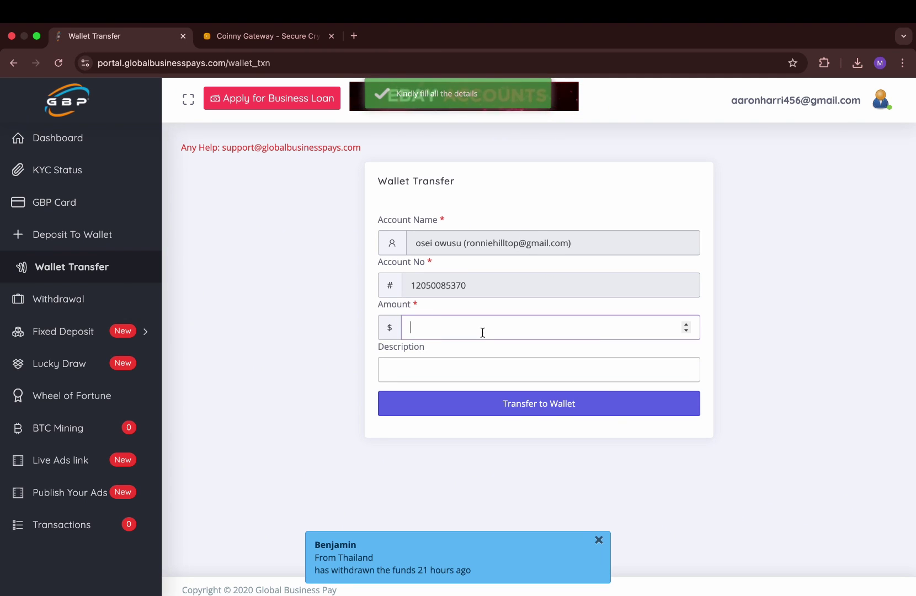
type("20000")
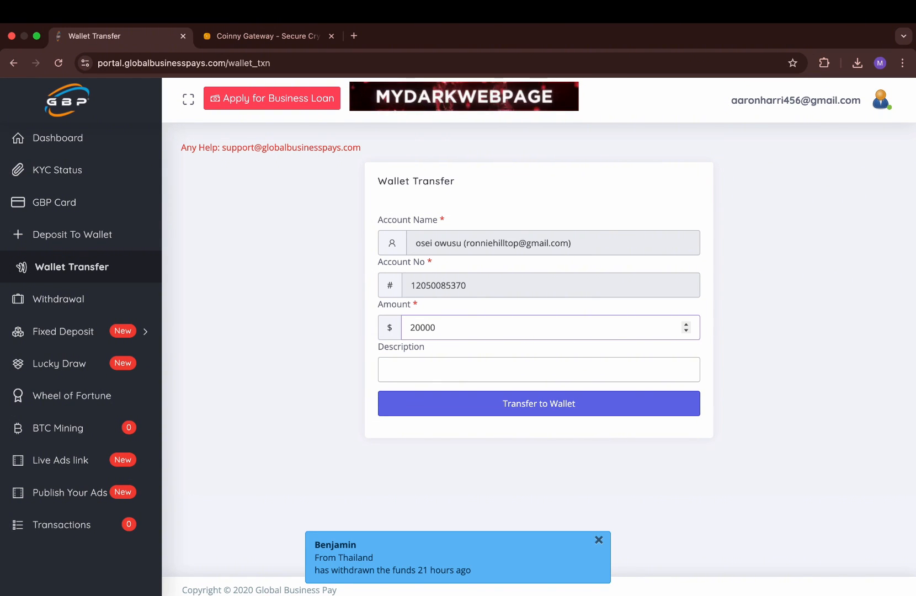
left_click(538, 403)
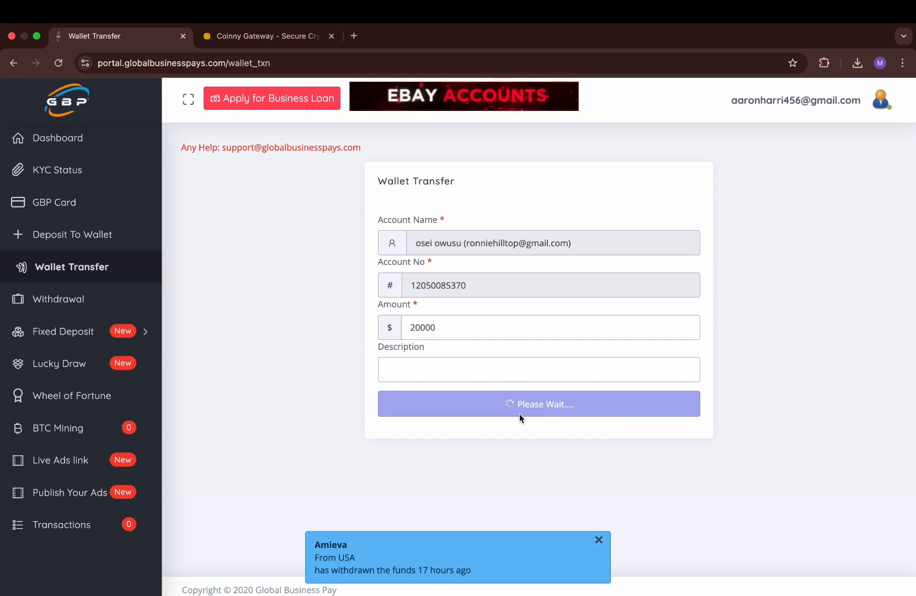
left_click(537, 403)
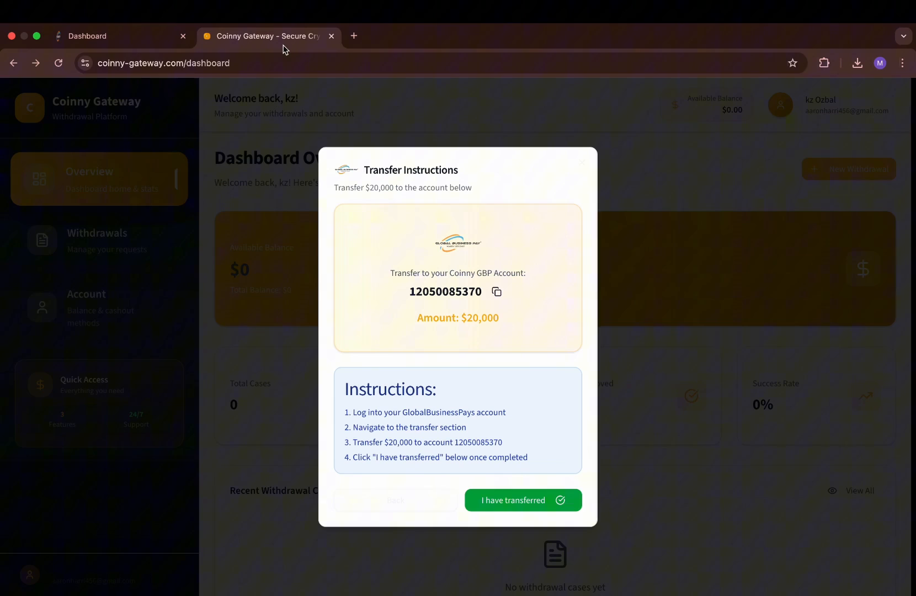
mouse_move(471, 352)
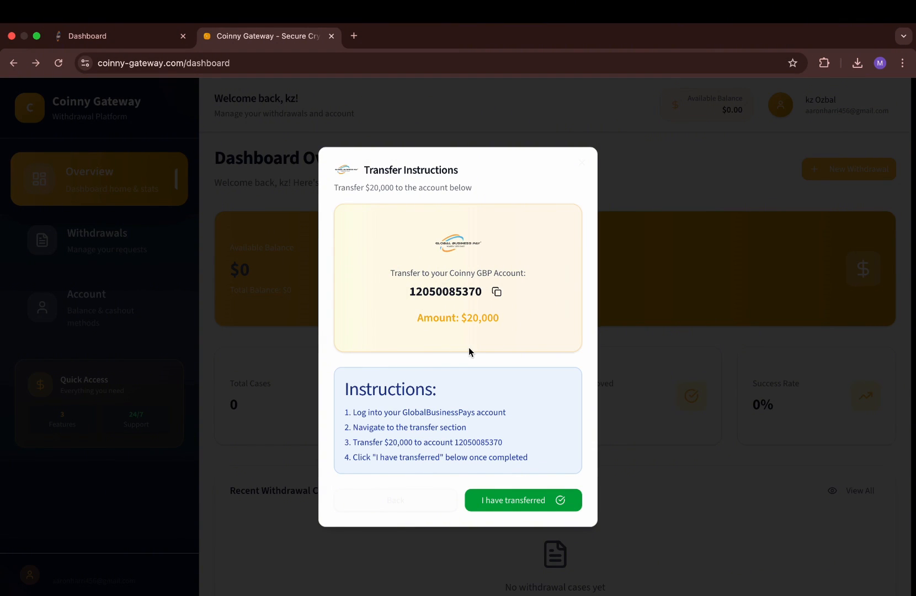
Confirm 'I have transferred' so the dashboard shows a $20,000 balance with the withdrawal approved
left_click(521, 500)
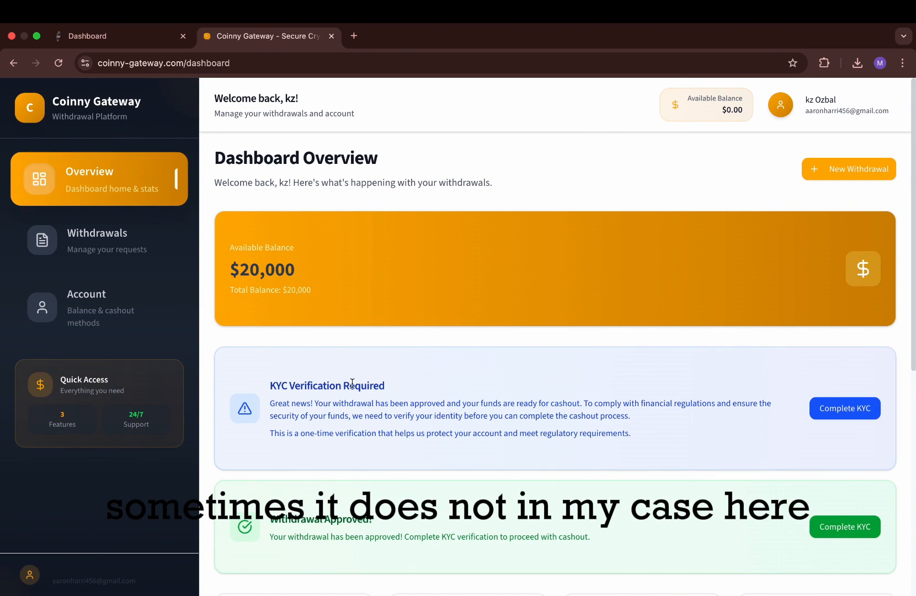
mouse_move(786, 458)
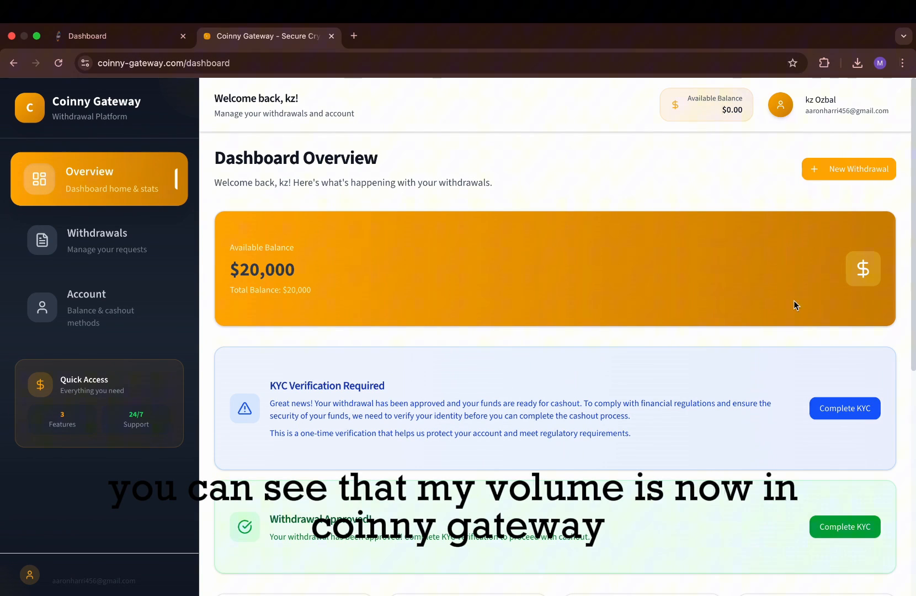
Start Complete KYC and look through the identity verification form's ID number and photo fields
left_click(844, 408)
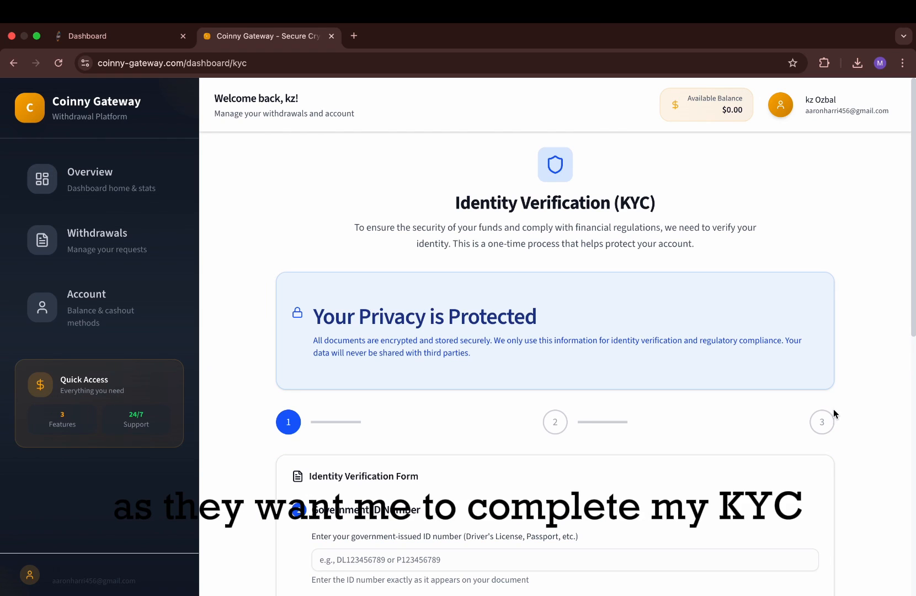
scroll("down", 3)
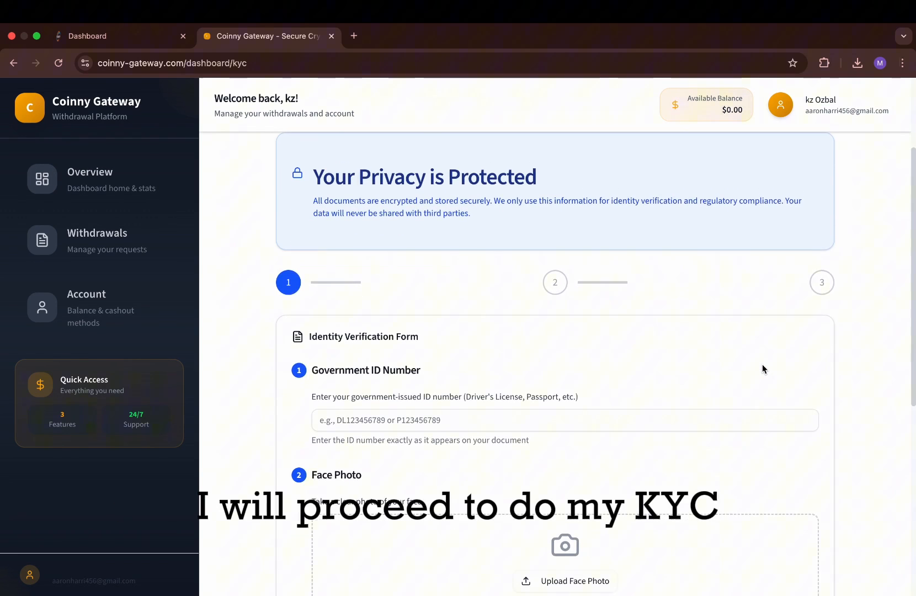
scroll("down", 3)
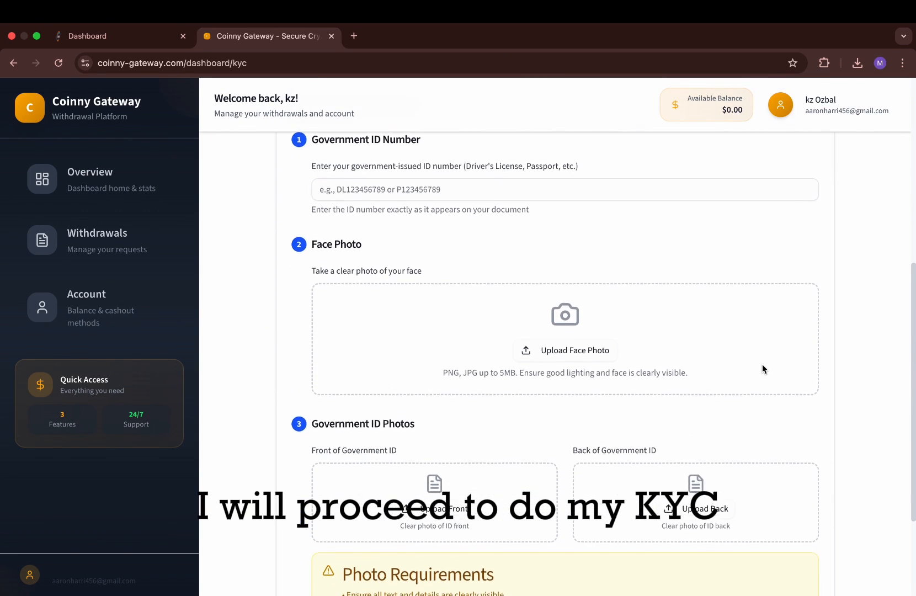
scroll("up", 3)
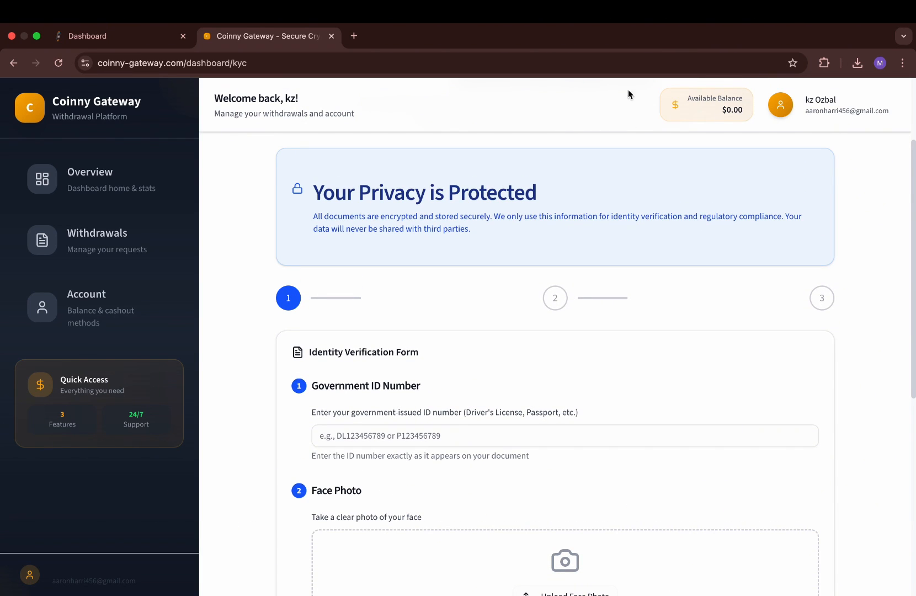
Review the dashboard and Start Cashout to reach the account page with the $20,000 balance and wallet address
left_click(98, 178)
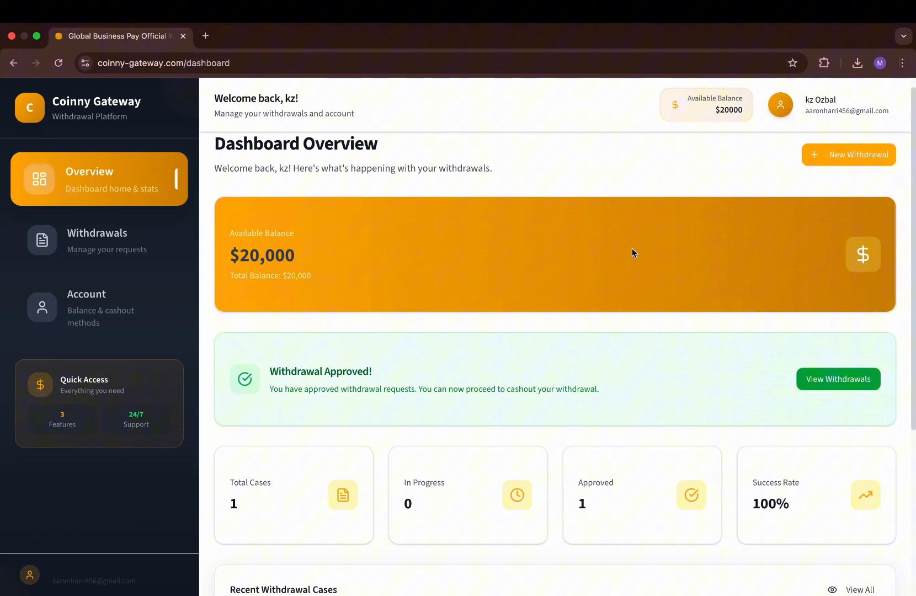
scroll("down", 3)
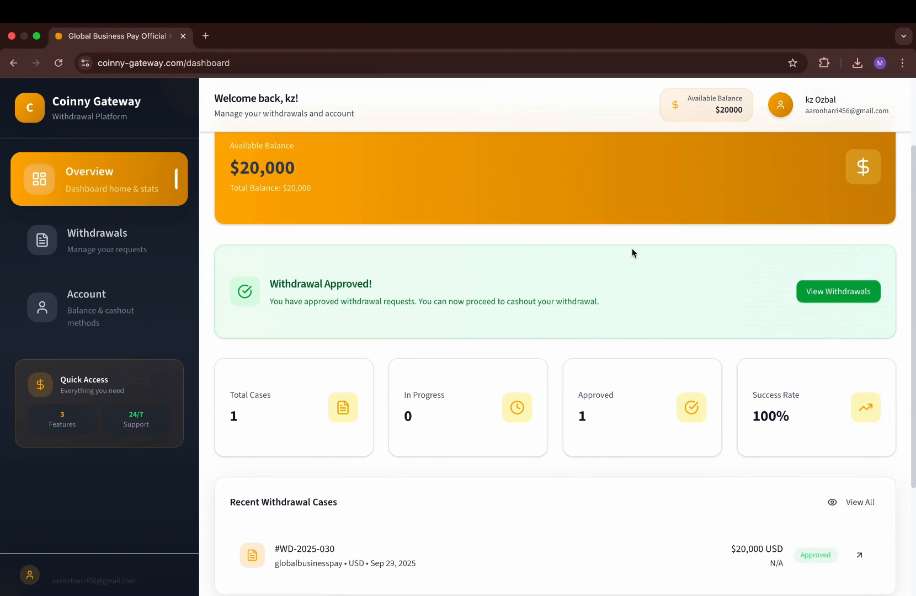
scroll("down", 3)
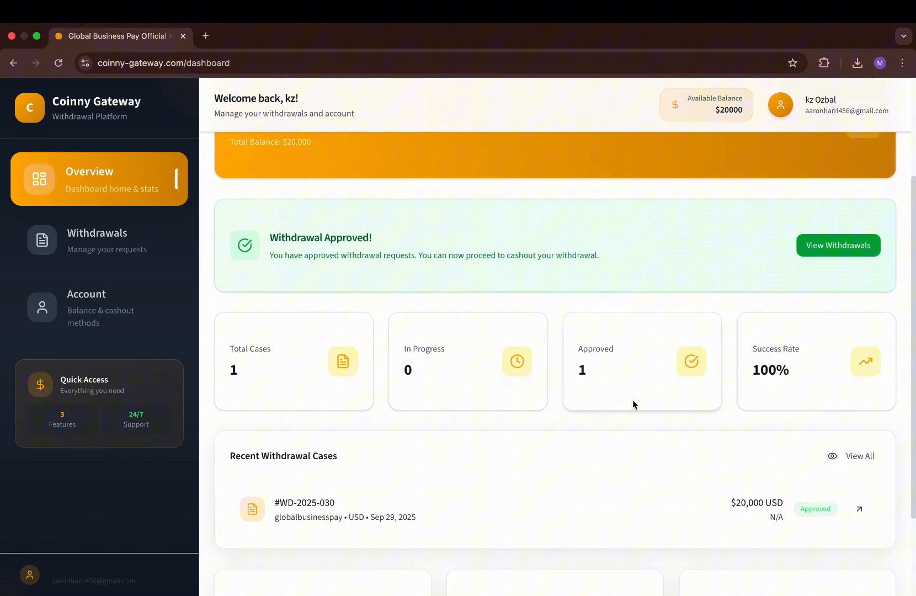
scroll("up", 3)
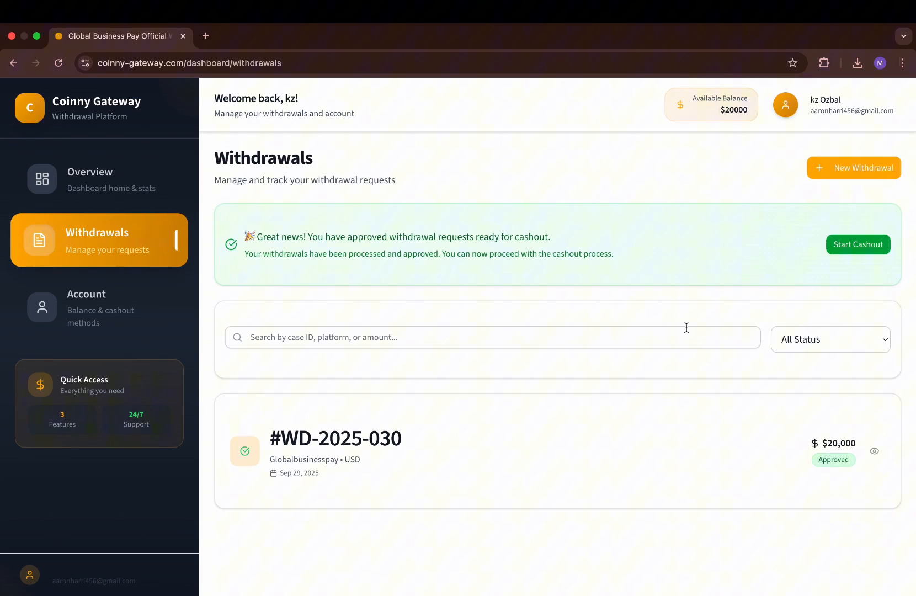
mouse_move(858, 244)
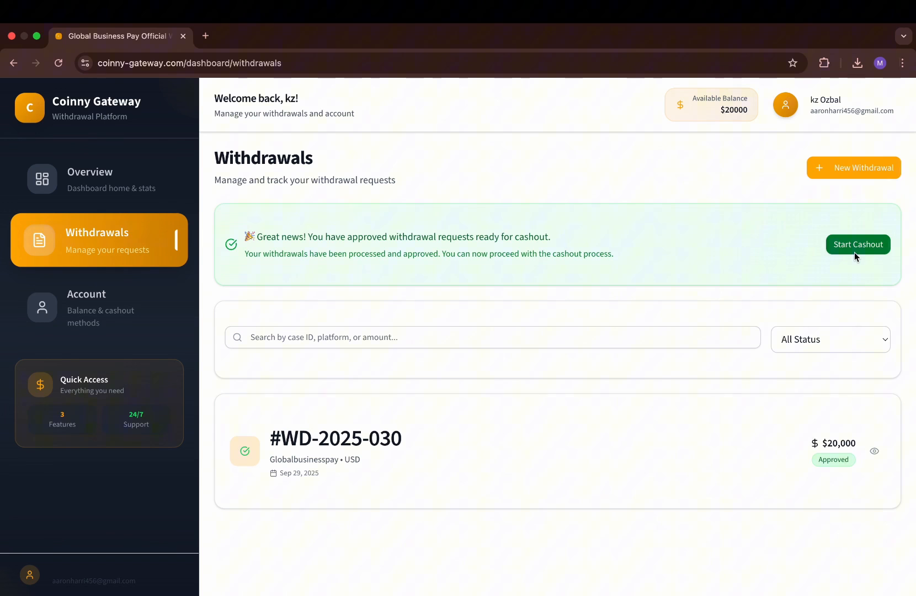
left_click(98, 307)
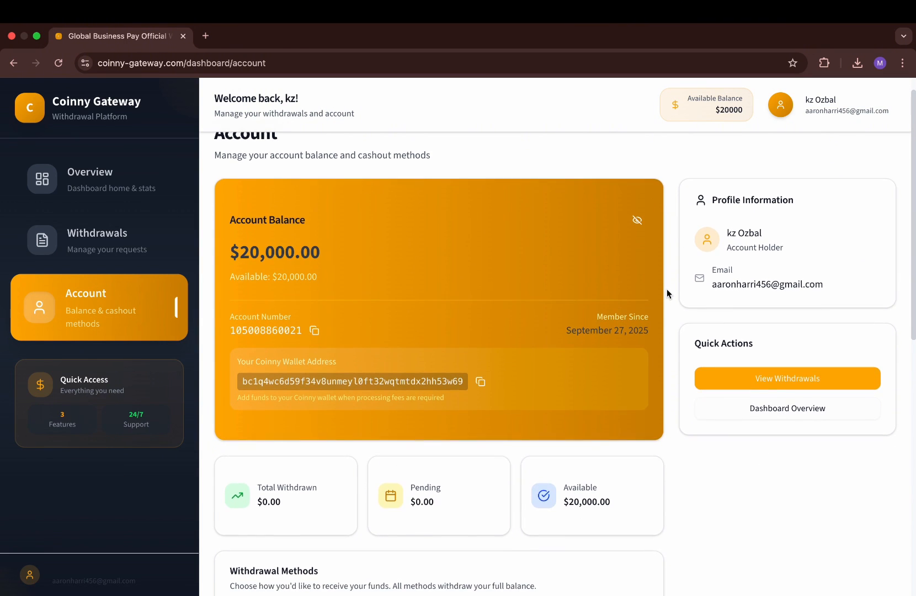
scroll("down", 3)
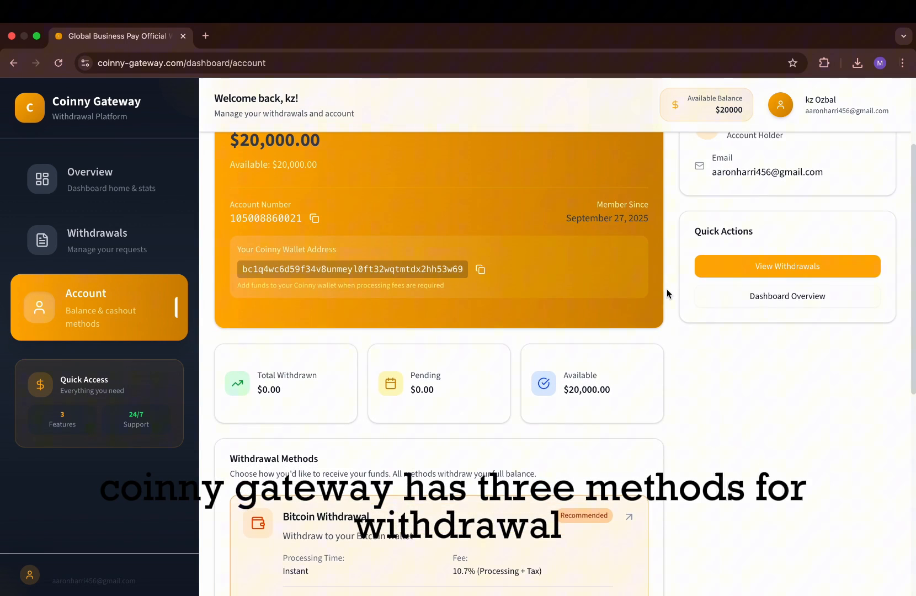
scroll("down", 3)
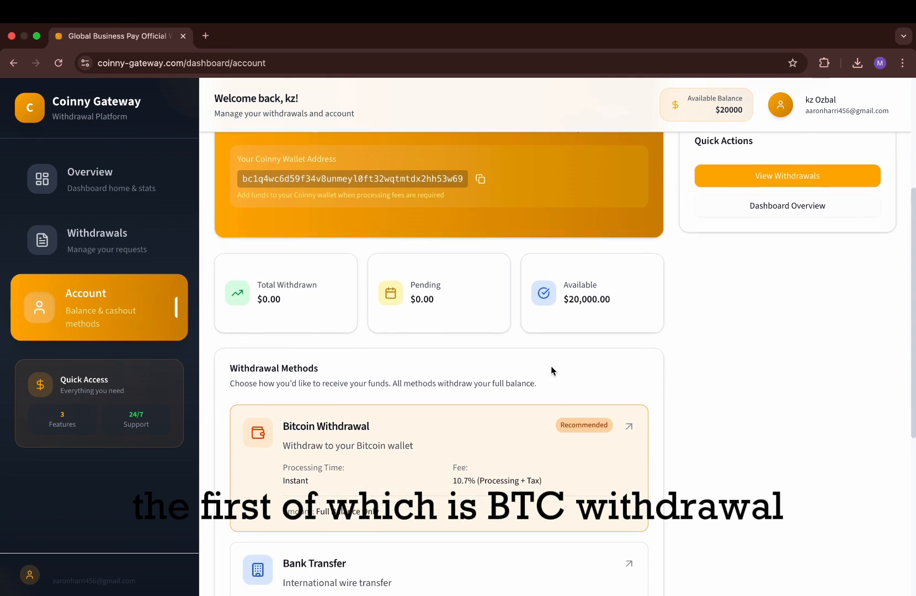
scroll("down", 3)
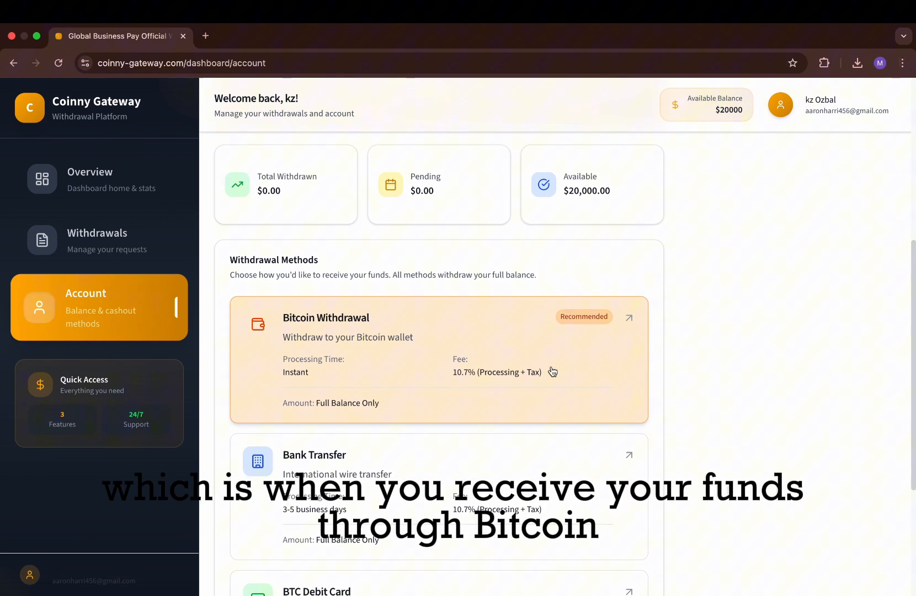
scroll("down", 3)
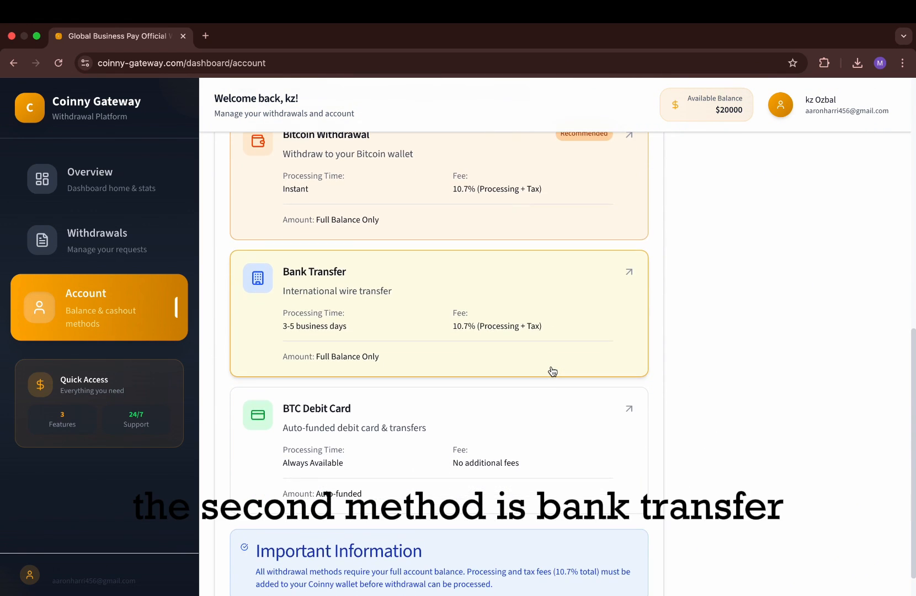
scroll("up", 3)
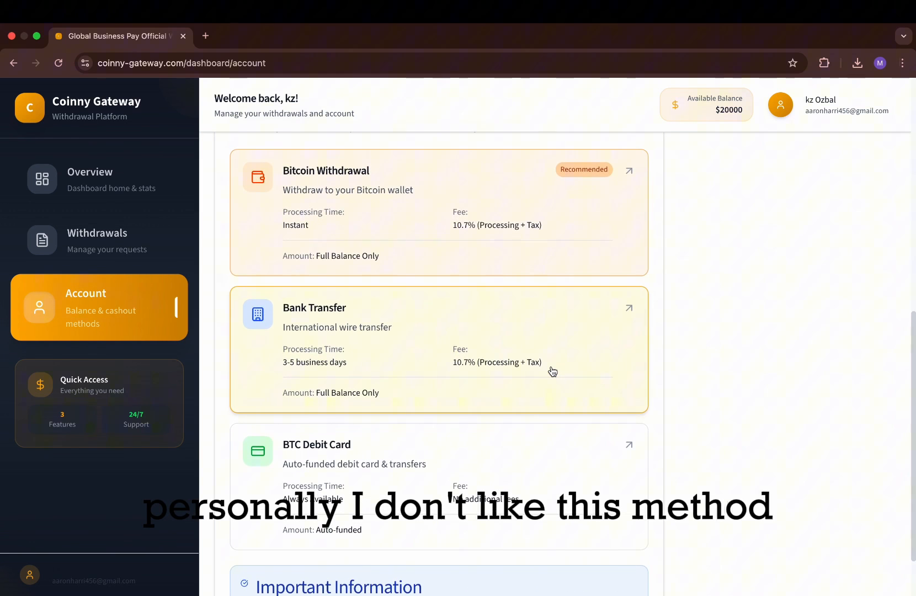
scroll("down", 3)
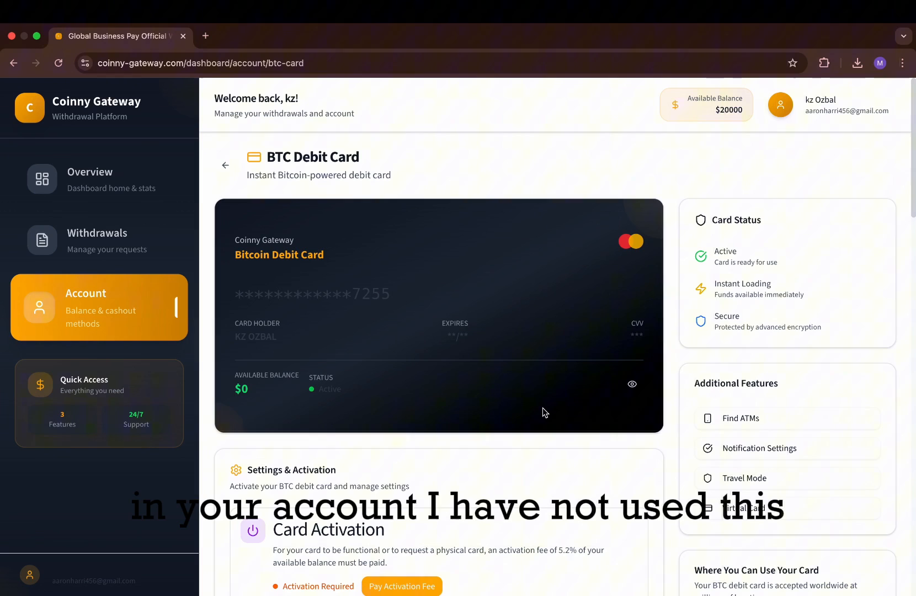
scroll("down", 3)
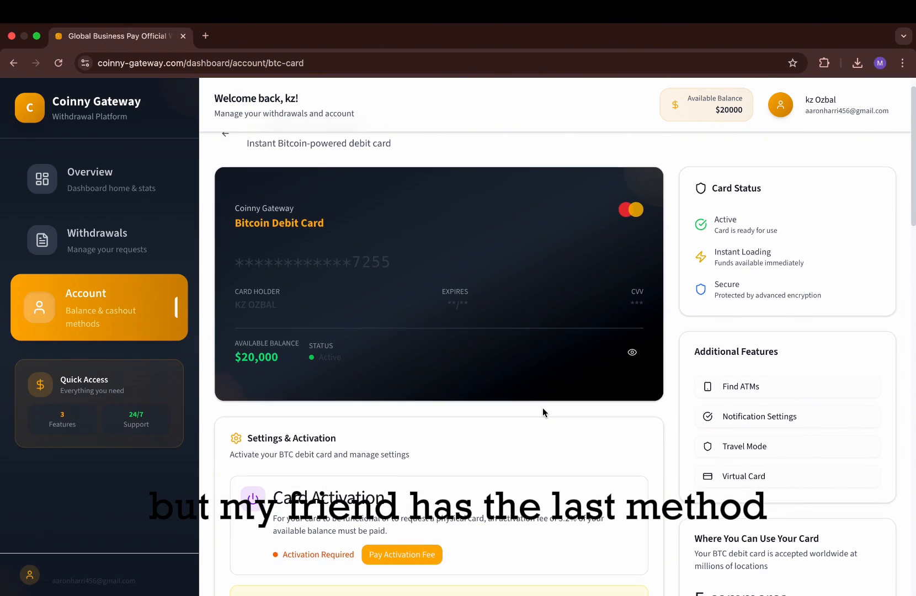
scroll("down", 3)
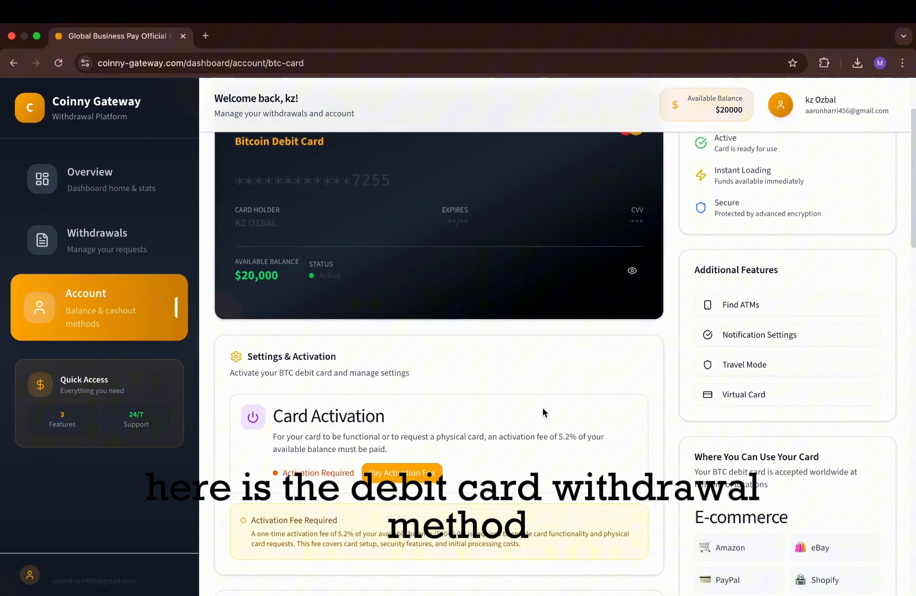
scroll("down", 3)
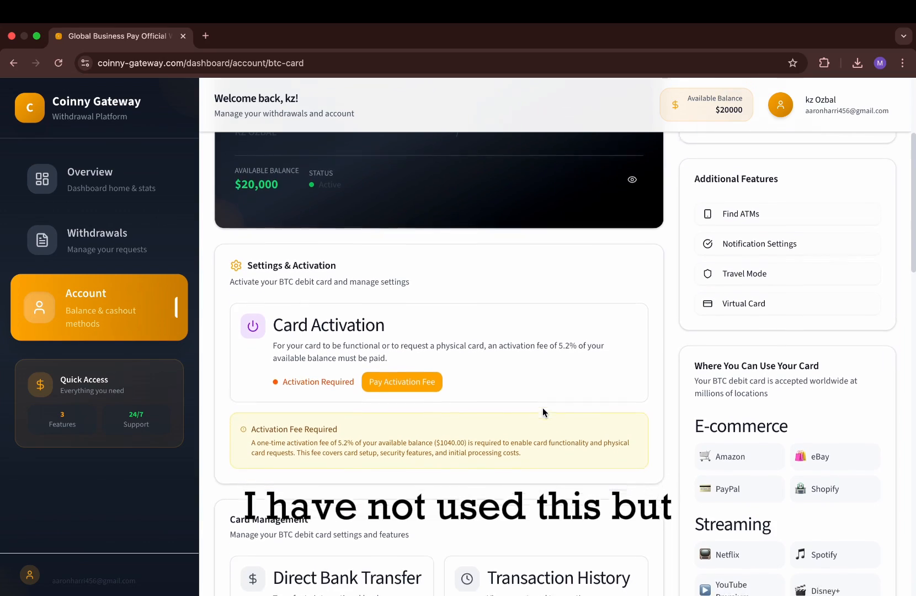
scroll("down", 3)
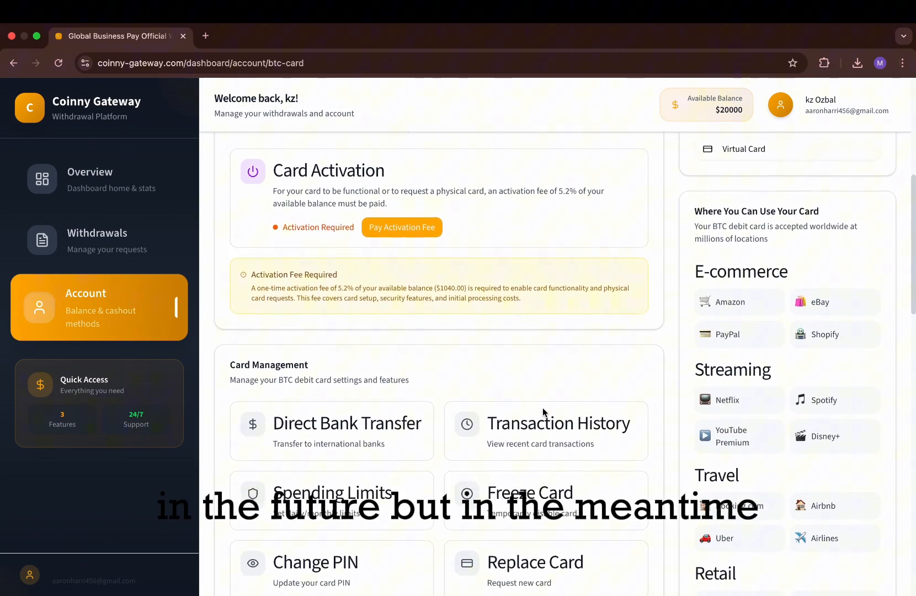
scroll("down", 3)
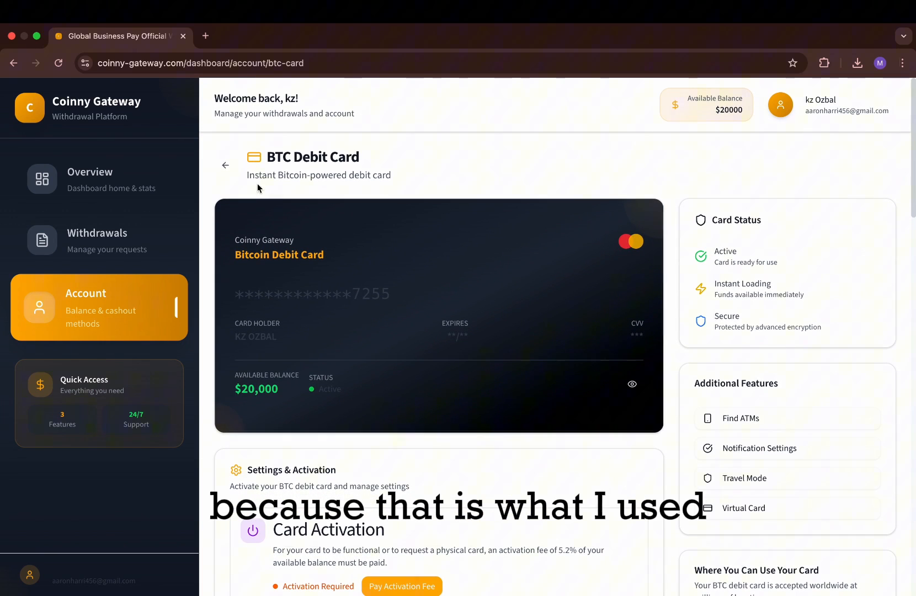
left_click(225, 165)
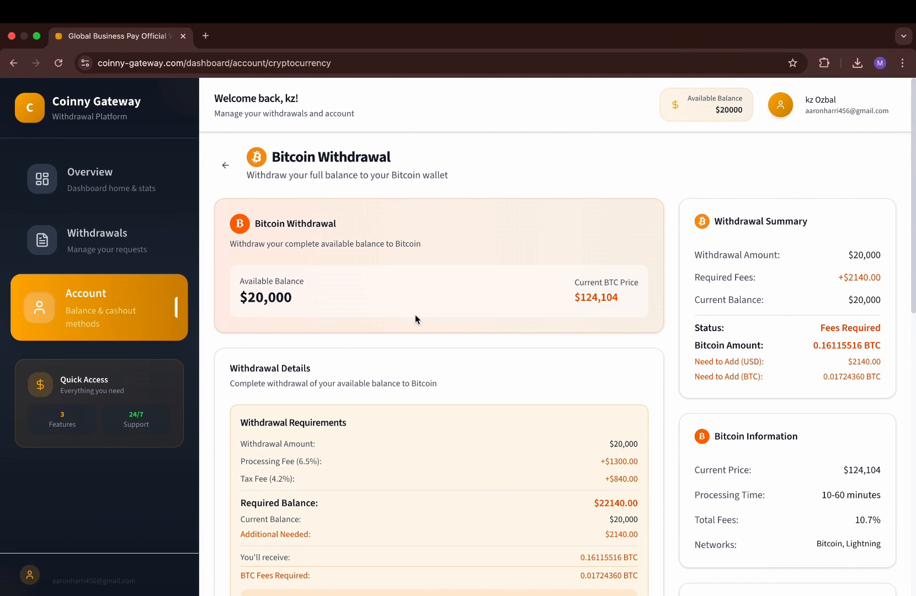
On the Bitcoin withdrawal form with network Bitcoin and address filled, request adding the 0.01724610 BTC fee
scroll("down", 3)
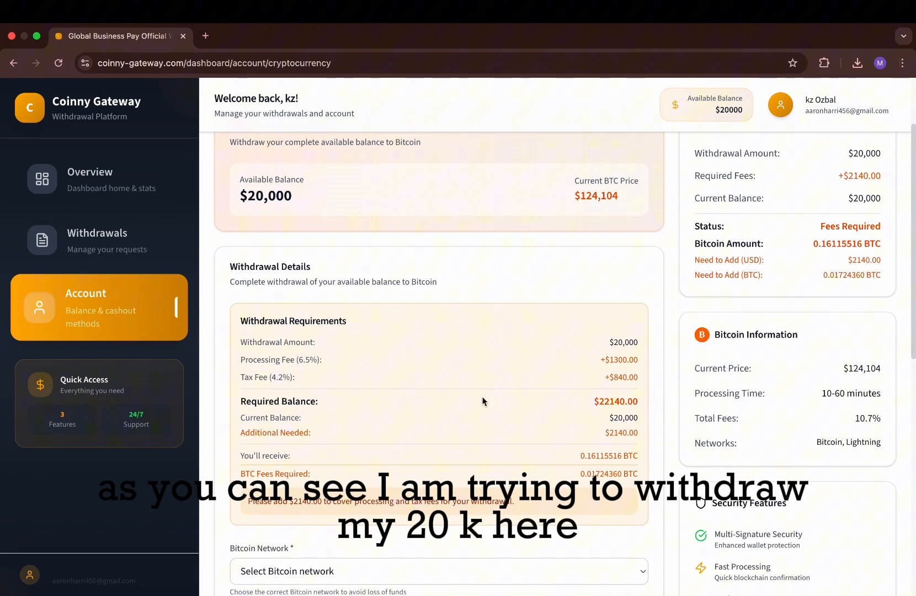
mouse_move(847, 393)
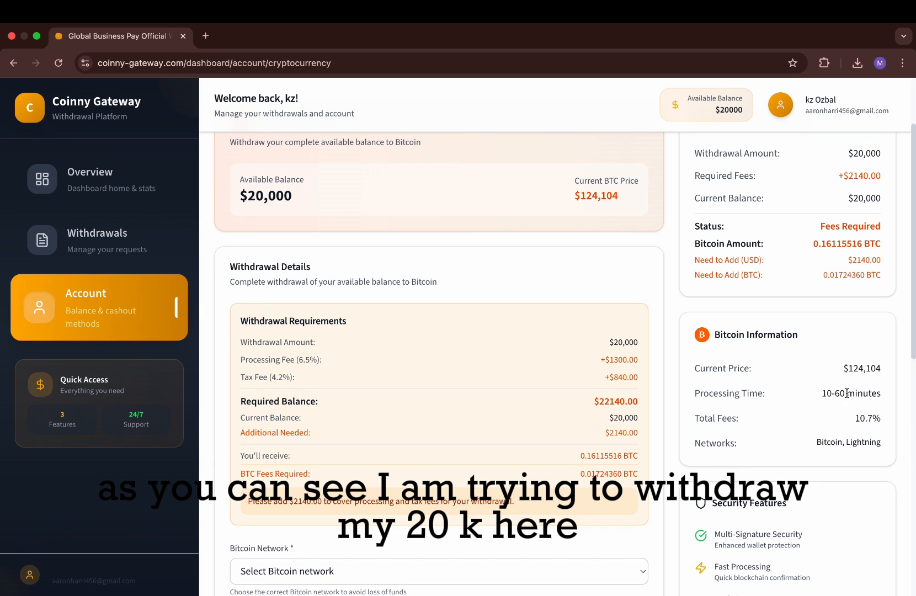
scroll("down", 3)
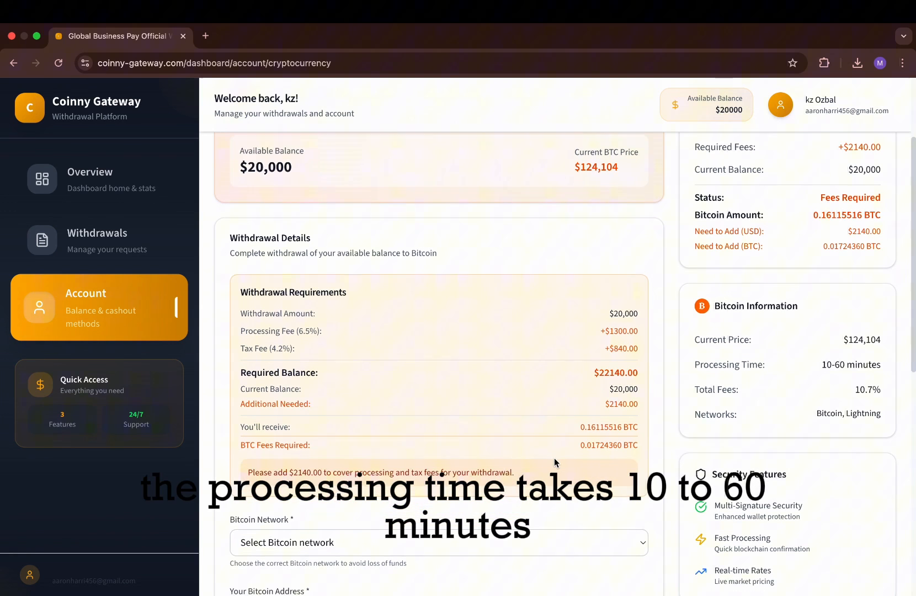
scroll("down", 3)
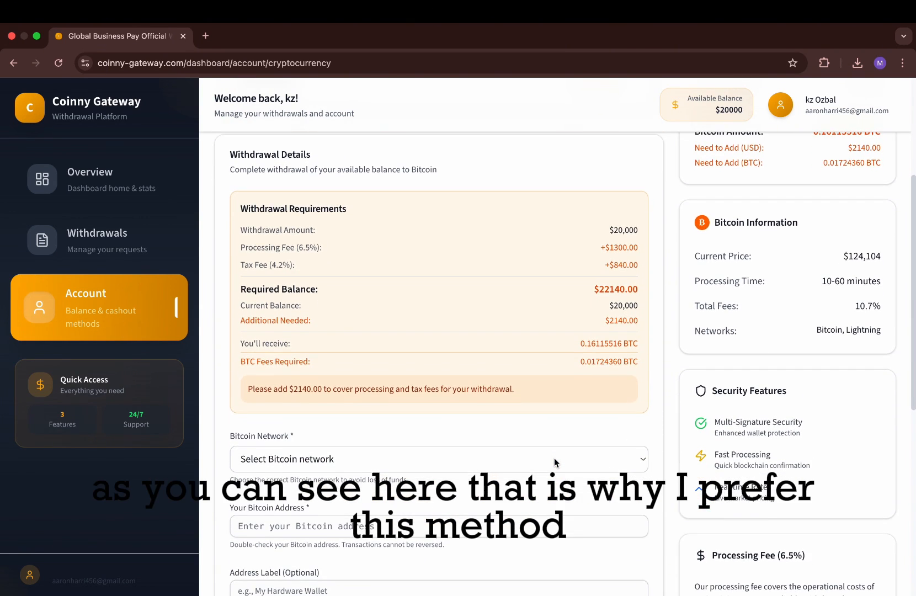
scroll("down", 3)
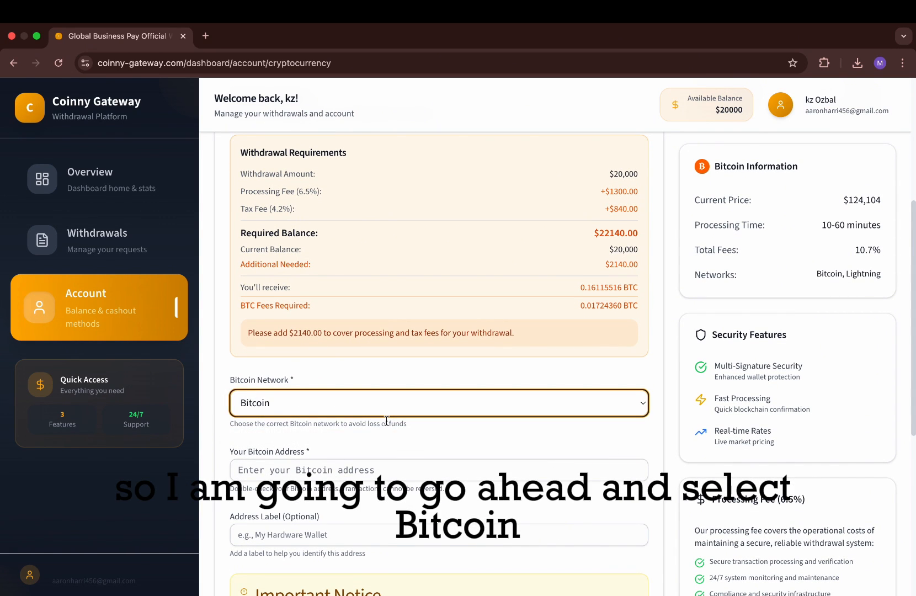
scroll("down", 3)
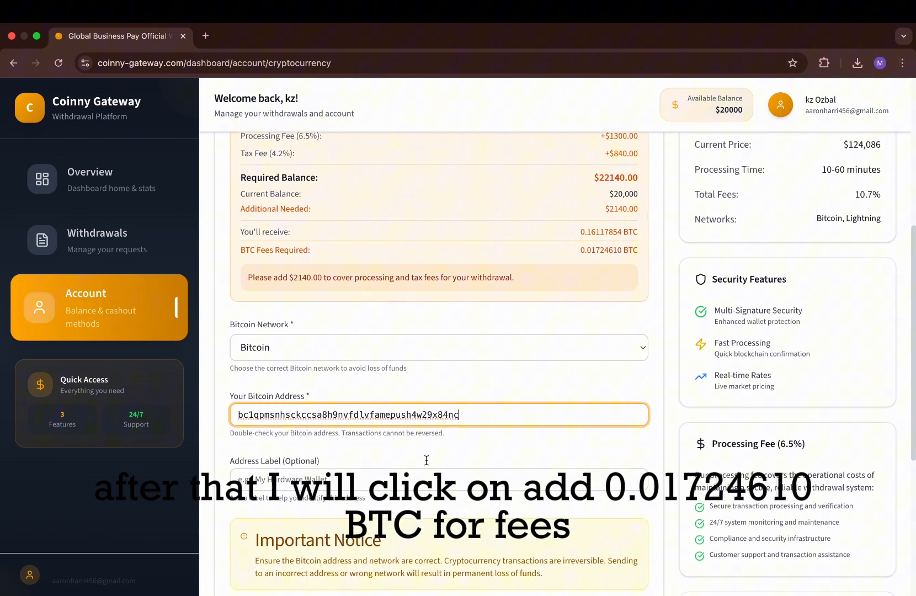
scroll("down", 3)
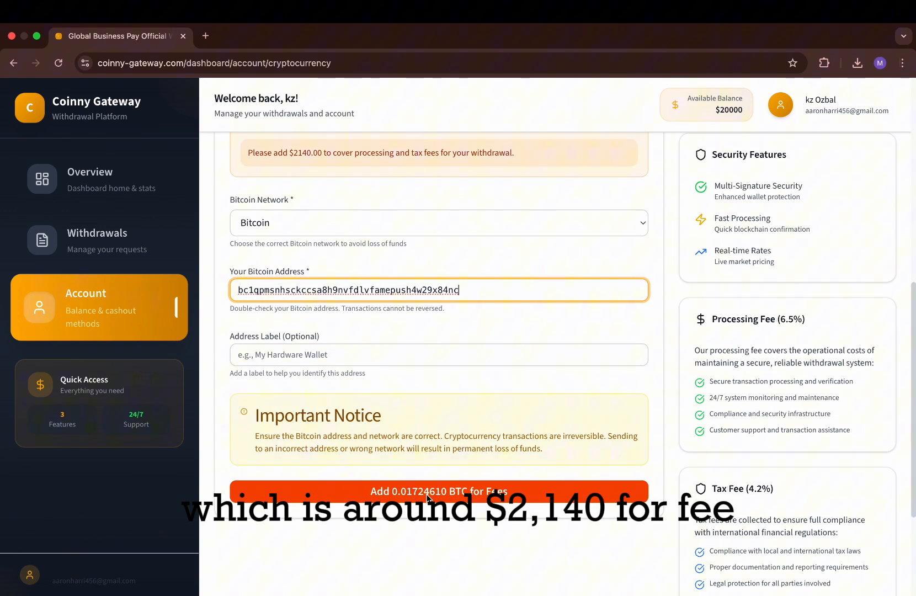
left_click(437, 491)
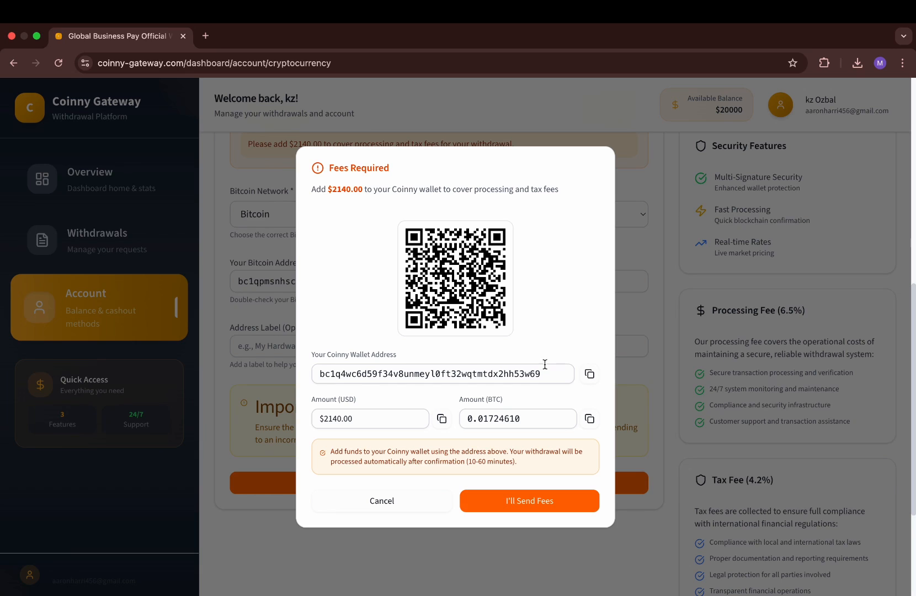
Open Trust Wallet from the browser's extensions list over the $2,140 fees prompt
left_click(589, 373)
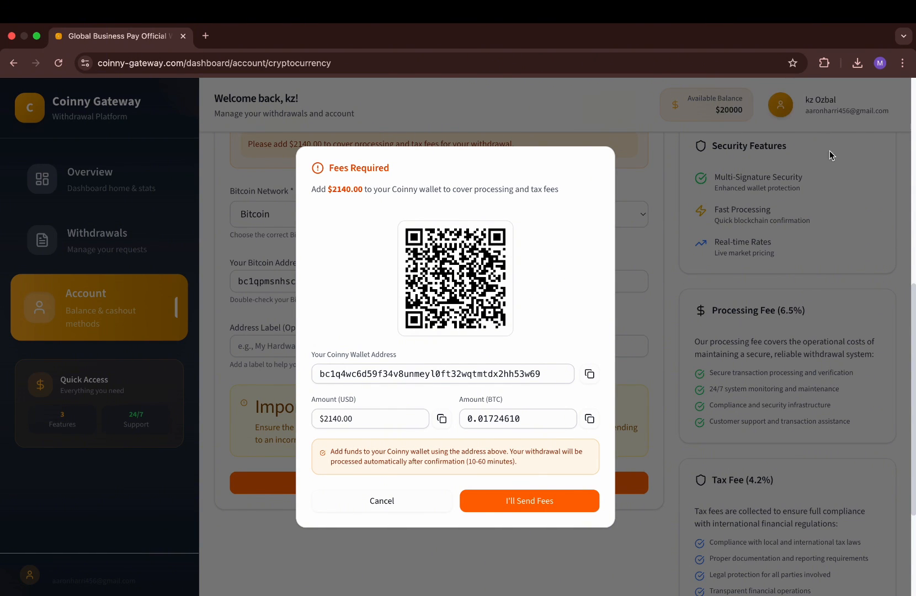
left_click(823, 63)
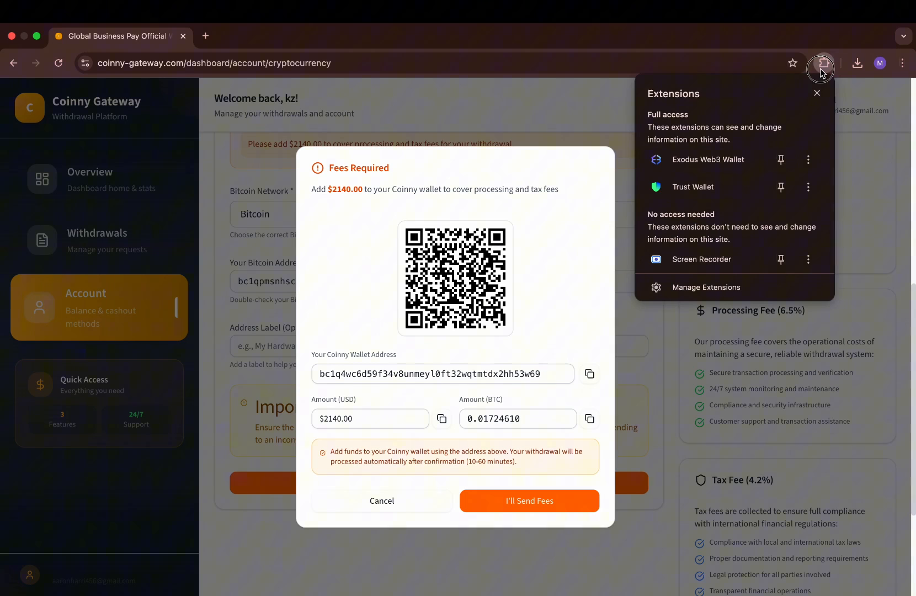
mouse_move(727, 190)
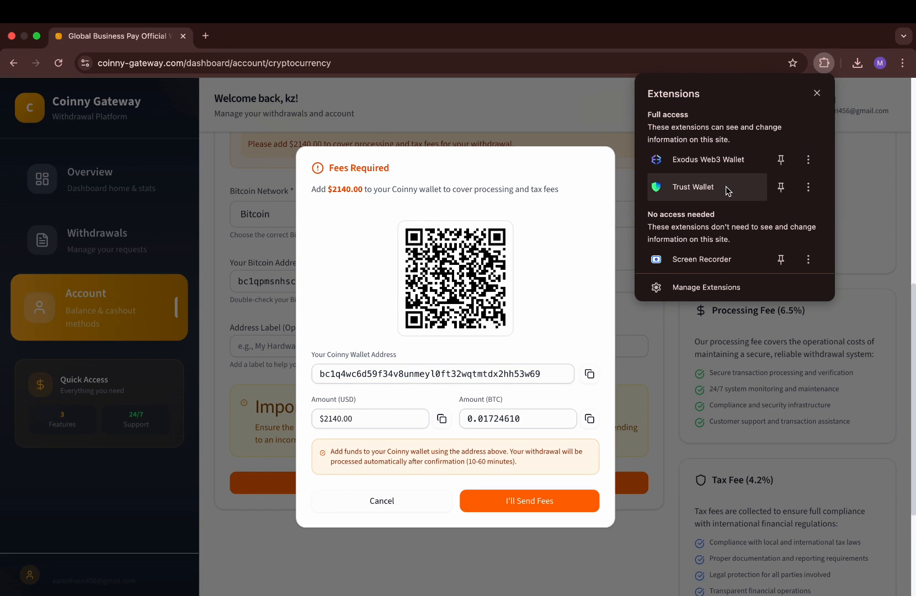
left_click(693, 186)
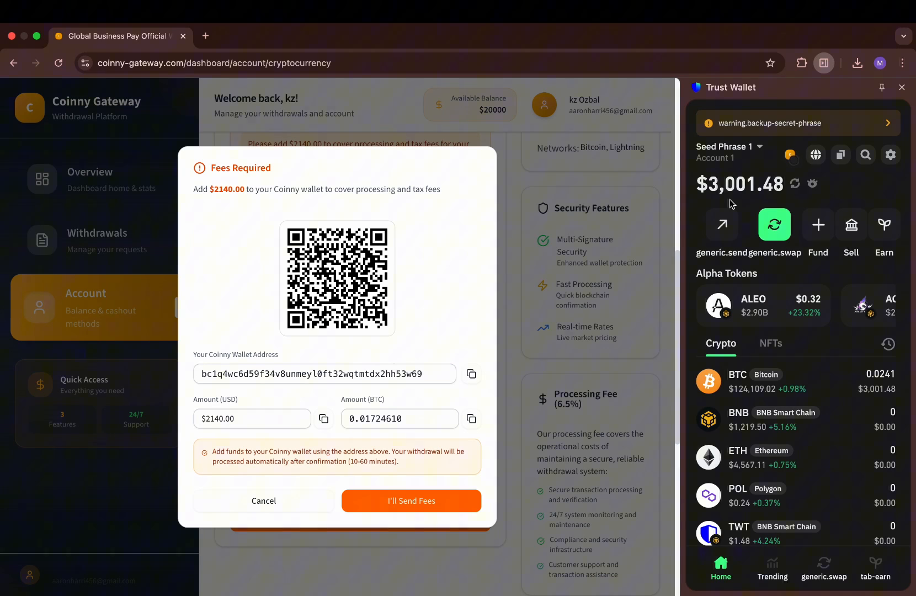
mouse_move(722, 225)
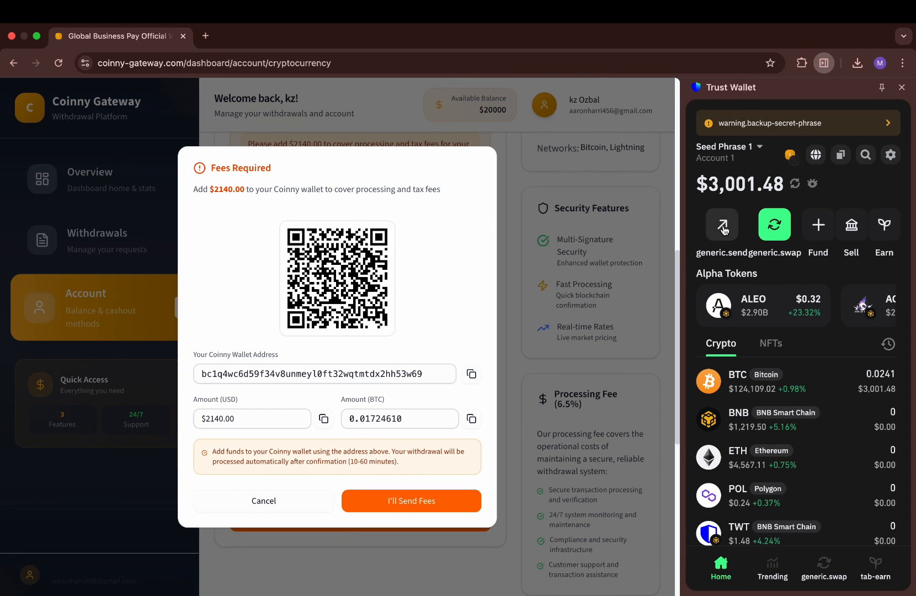
Send 0.01724610 BTC (about $2,140) from Trust Wallet to the Coinny wallet address and confirm it
left_click(721, 224)
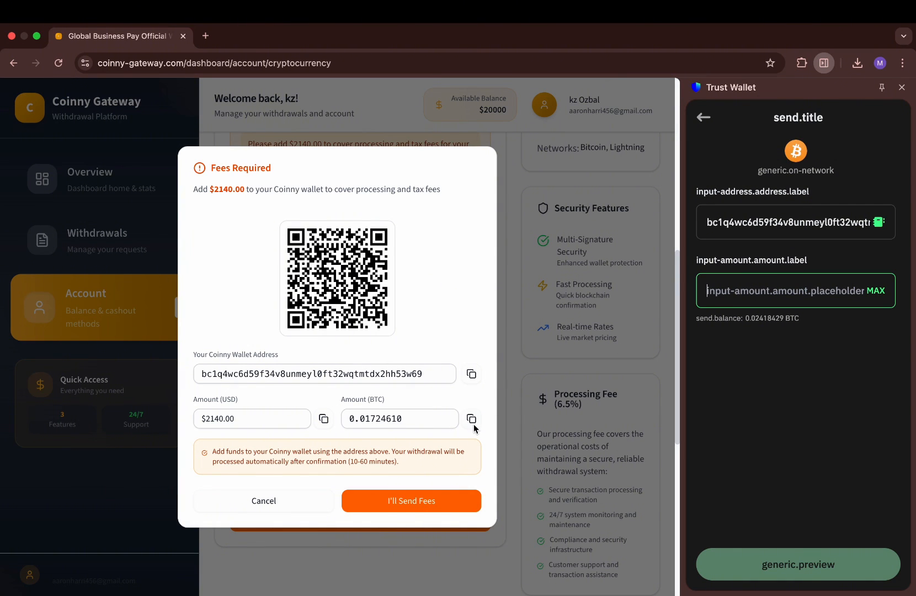
left_click(471, 418)
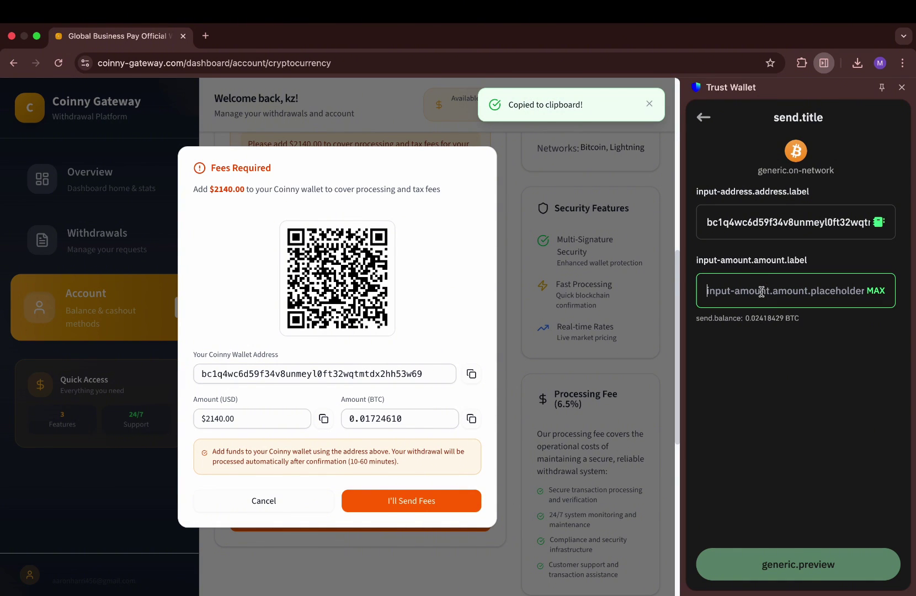
type("0.01724610")
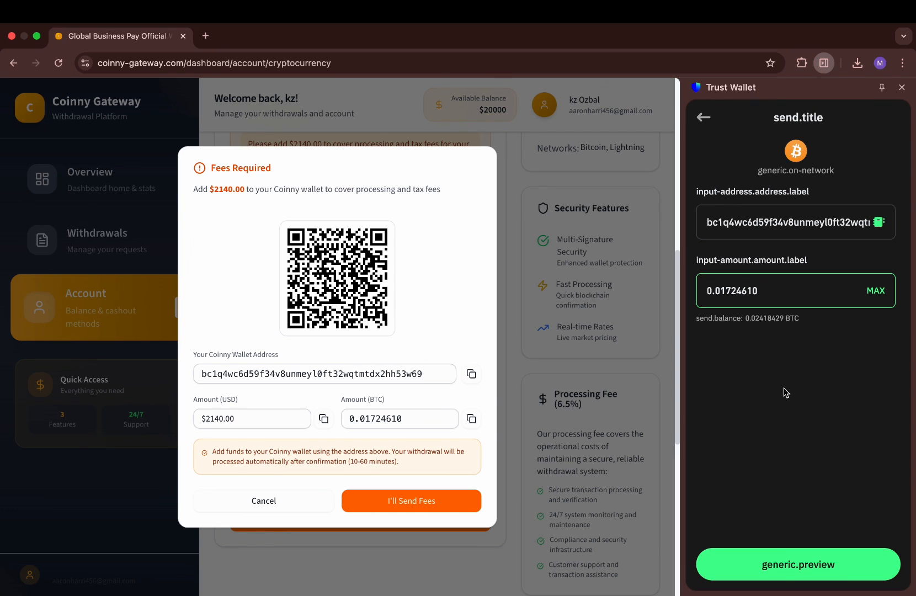
left_click(796, 564)
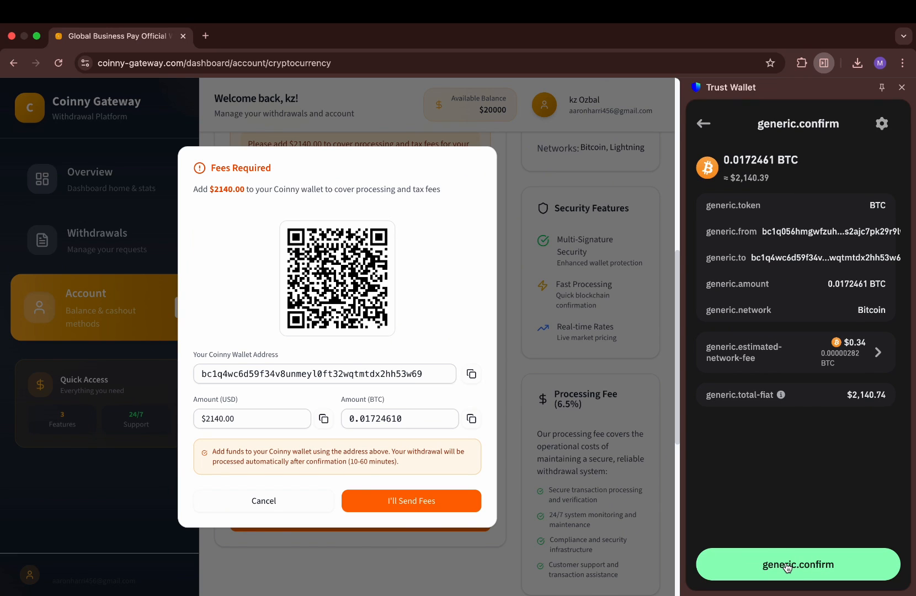
mouse_move(771, 397)
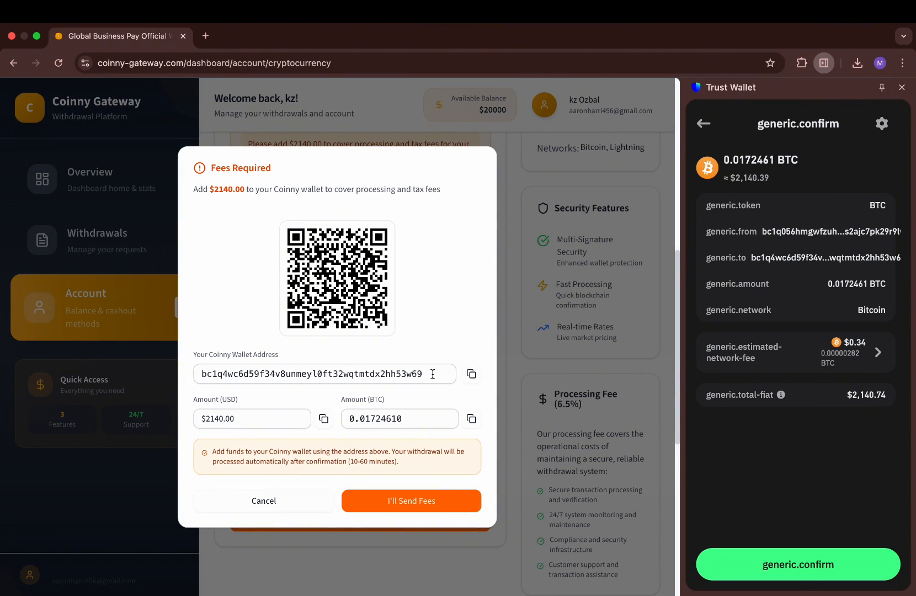
mouse_move(834, 321)
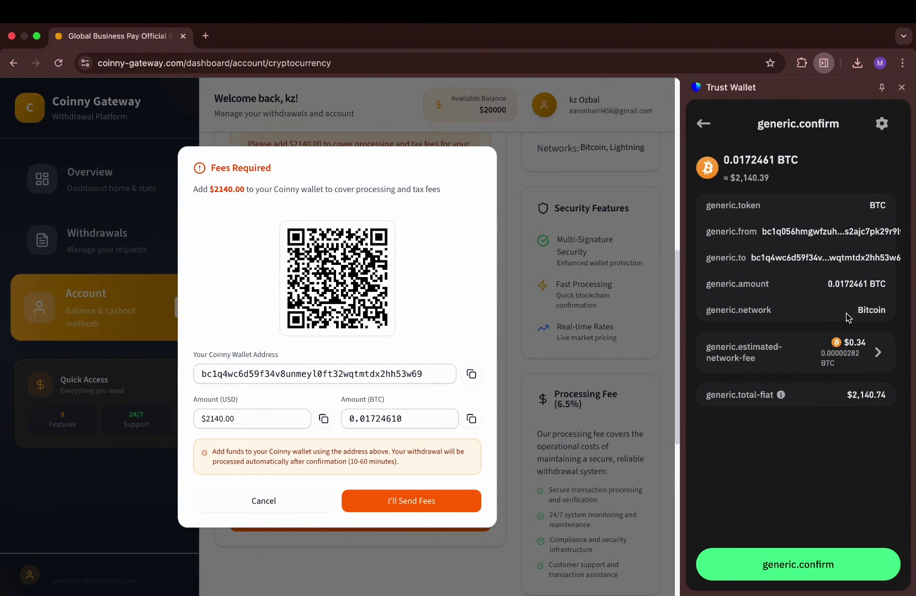
mouse_move(904, 267)
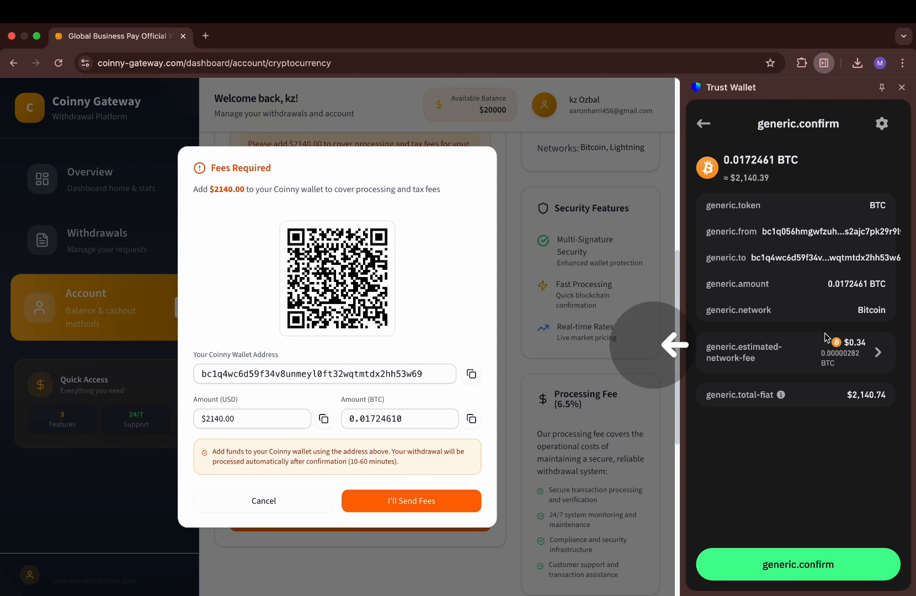
mouse_move(804, 475)
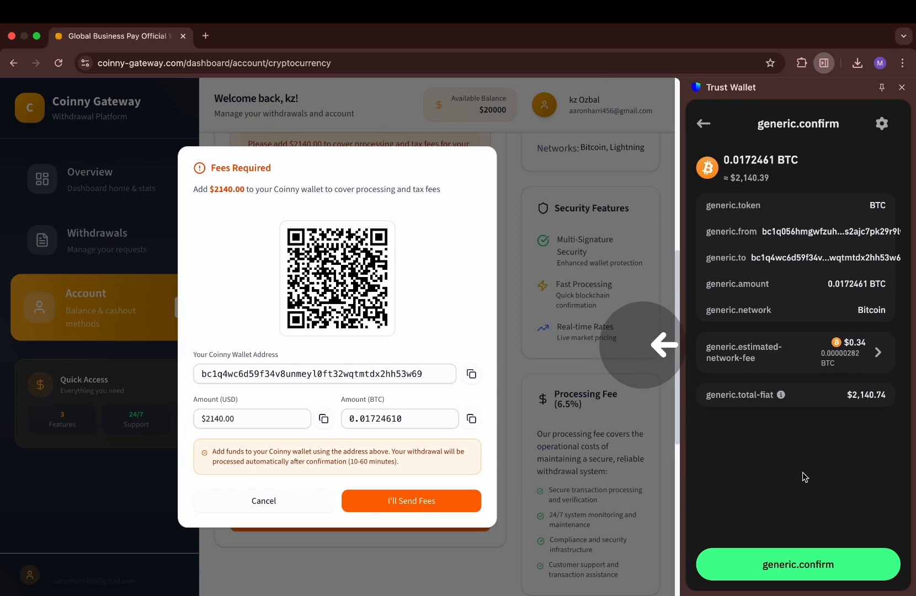
left_click(797, 563)
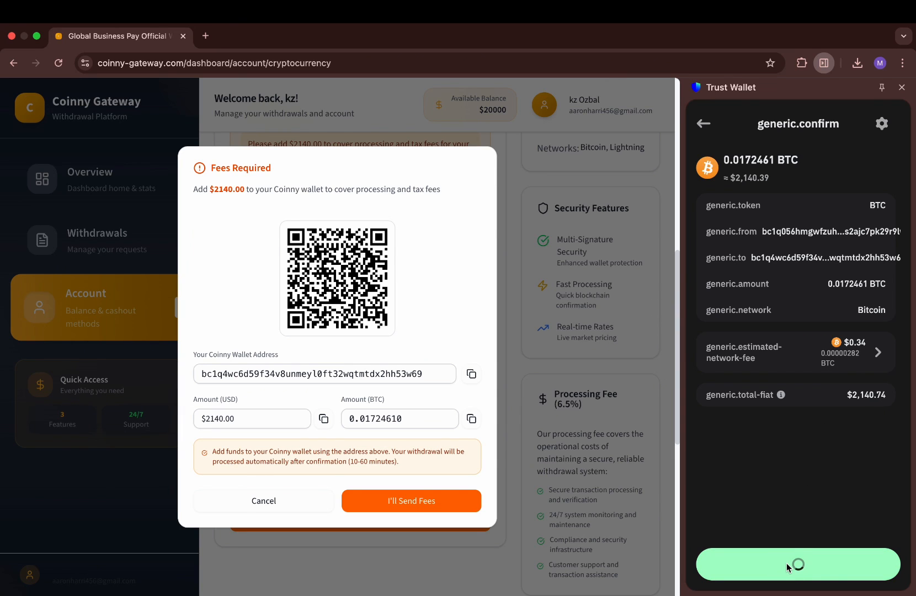
left_click(797, 564)
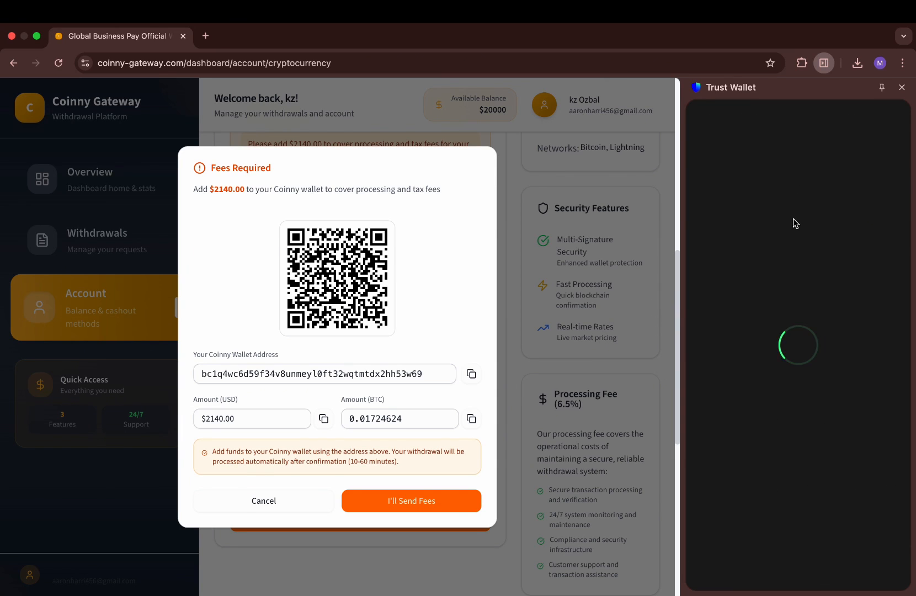
mouse_move(784, 264)
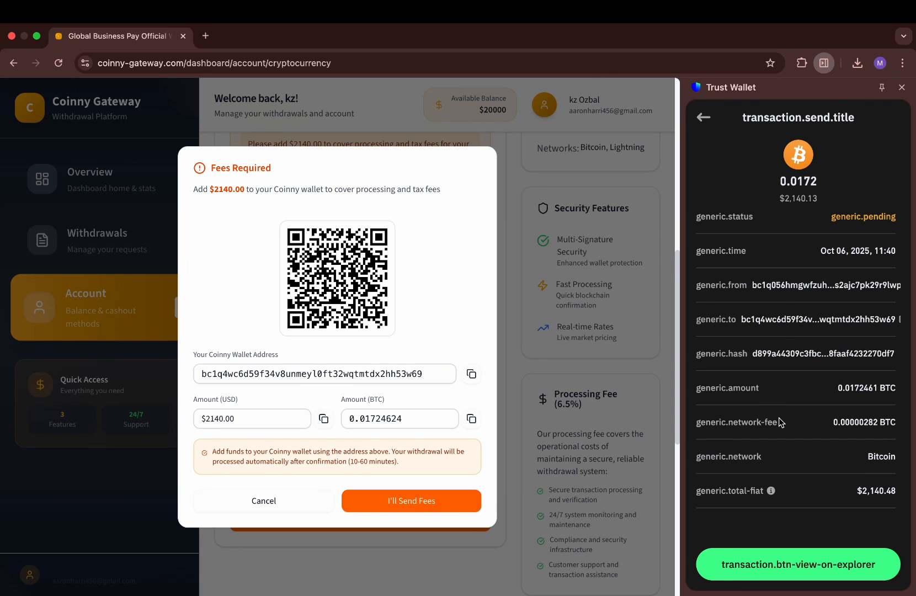
mouse_move(790, 544)
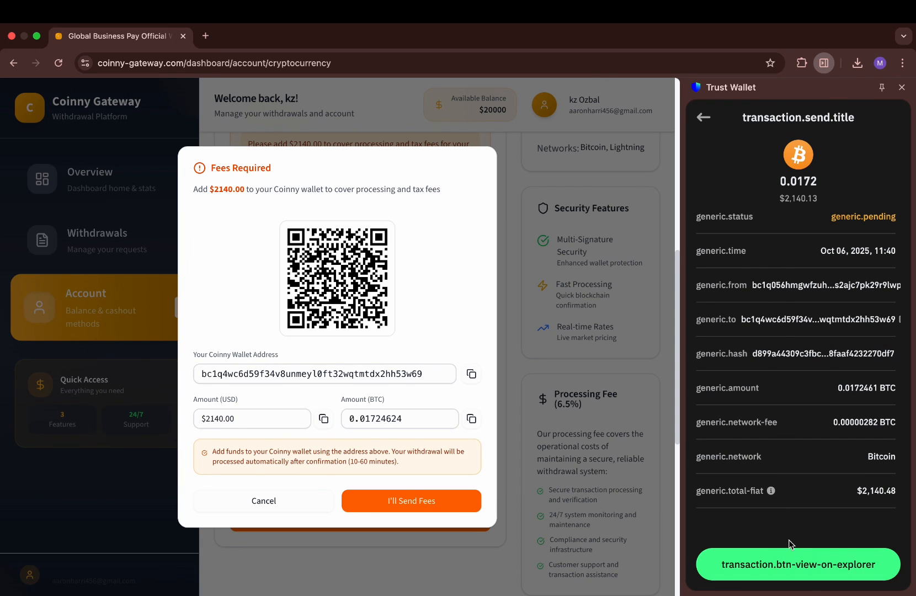
mouse_move(704, 122)
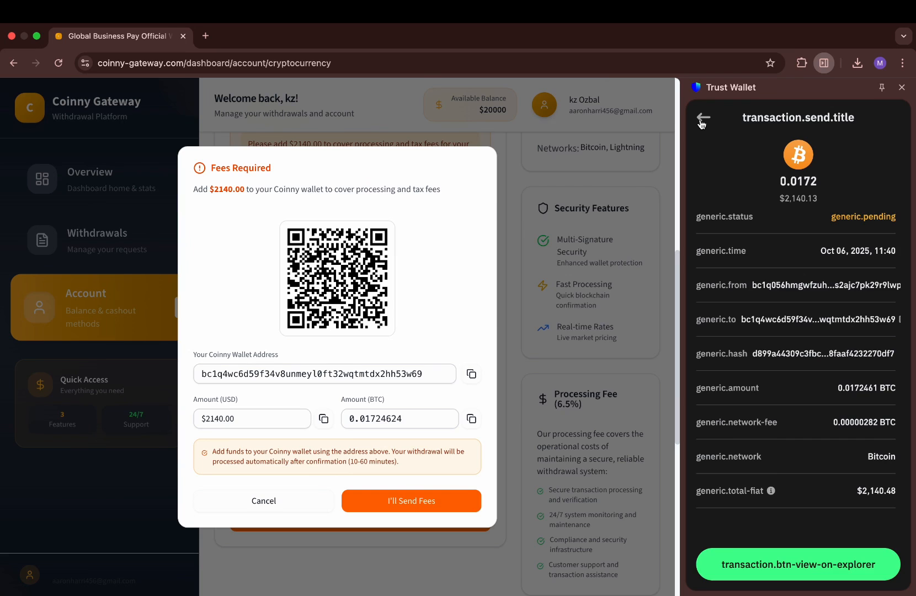
Return to Coinny Gateway where the deposit is confirmed with a $20,000.00 balance, then view the bitaps address page
left_click(411, 501)
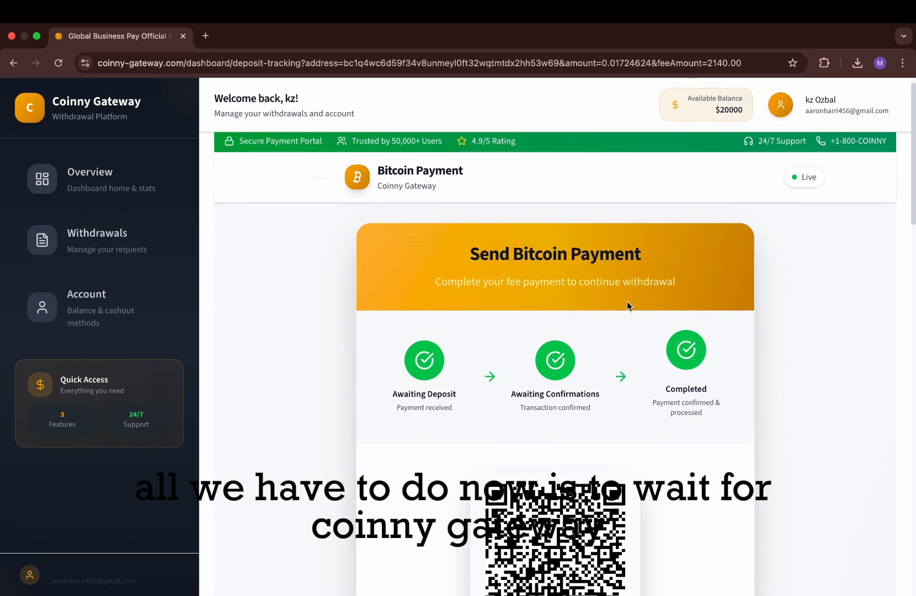
left_click(87, 307)
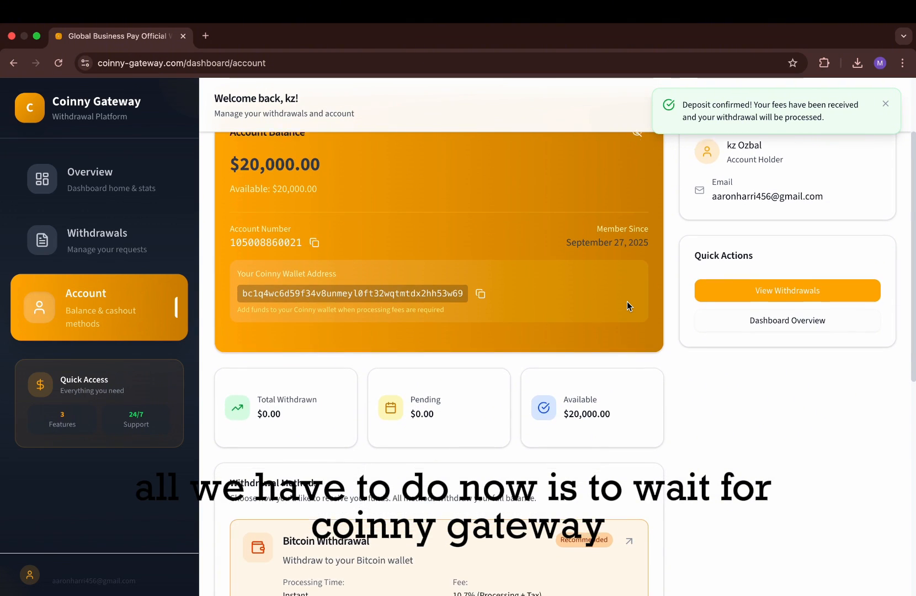
scroll("down", 3)
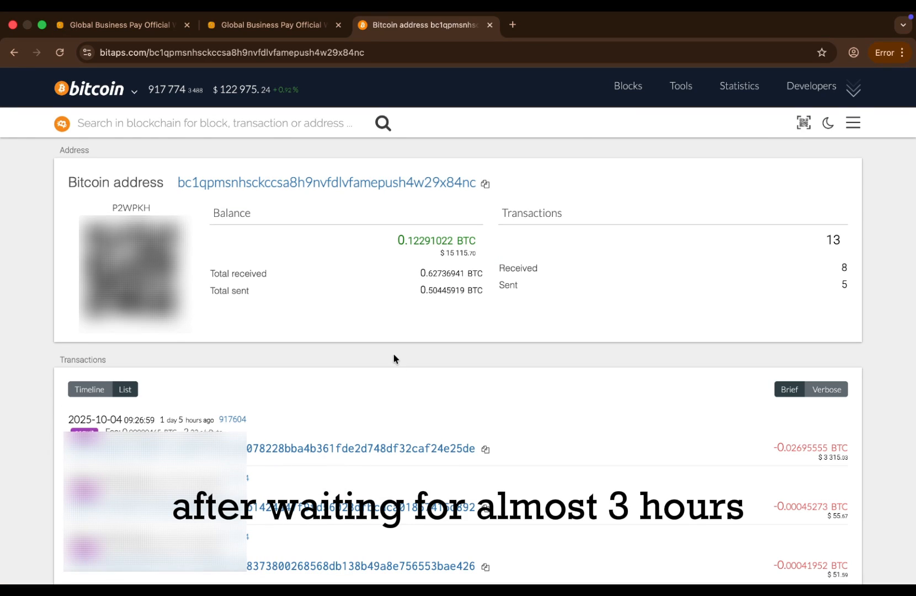
scroll("down", 3)
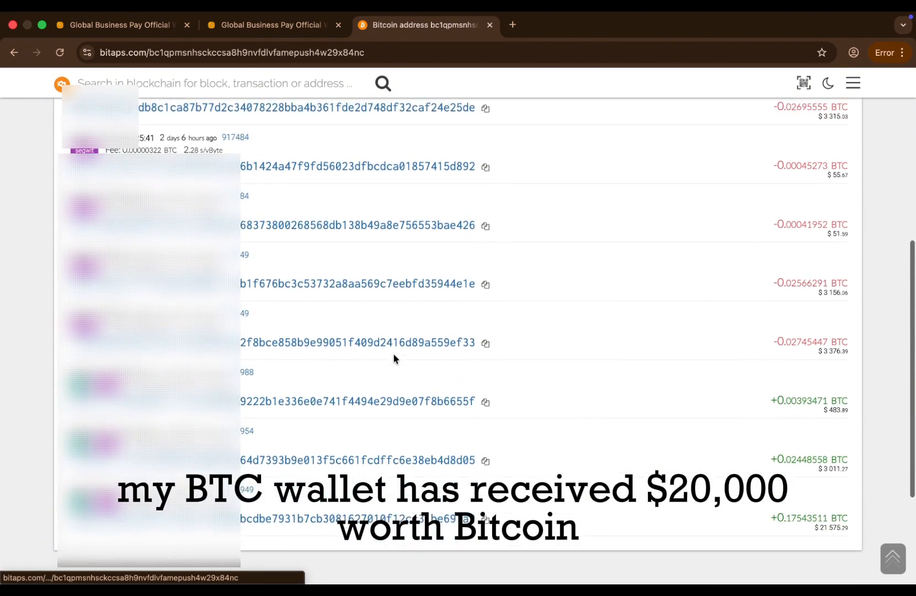
scroll("up", 3)
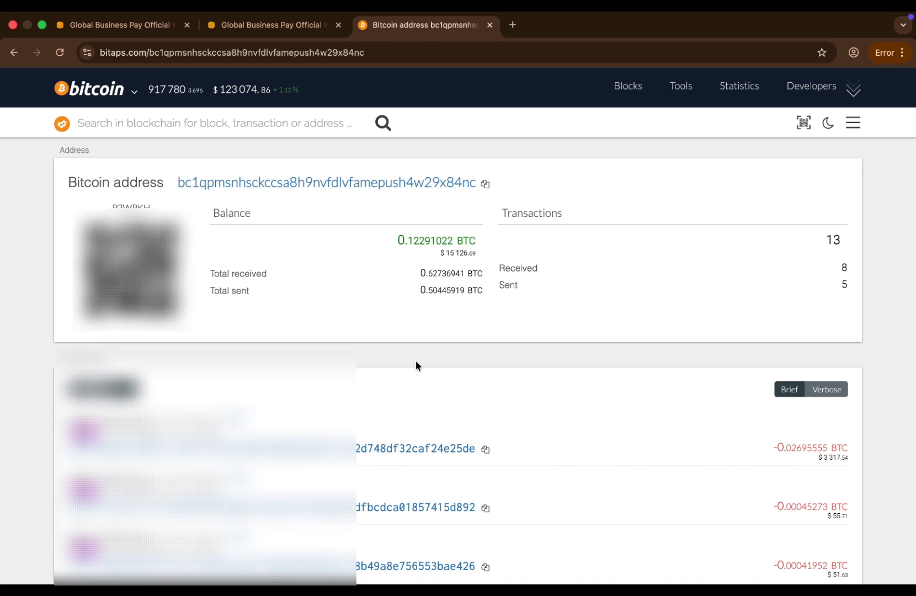